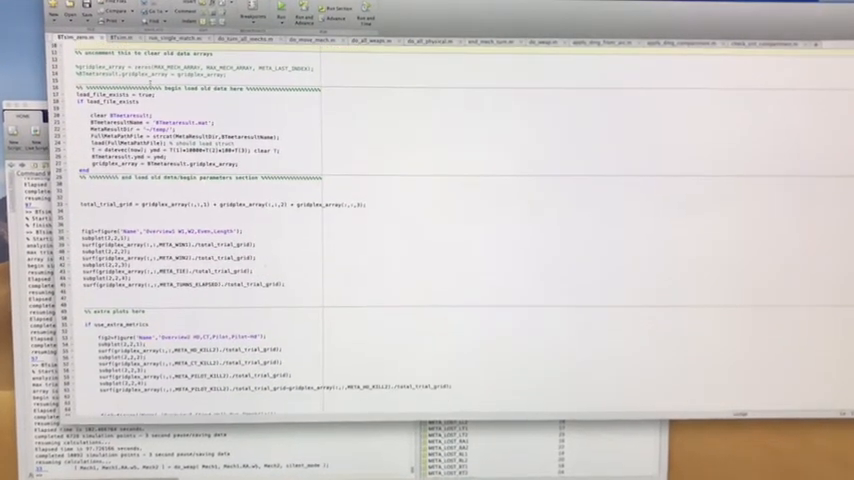
Scroll through the current script to review its remaining code.
{"action": "scroll", "scroll_direction": "down", "scroll_amount": 3}
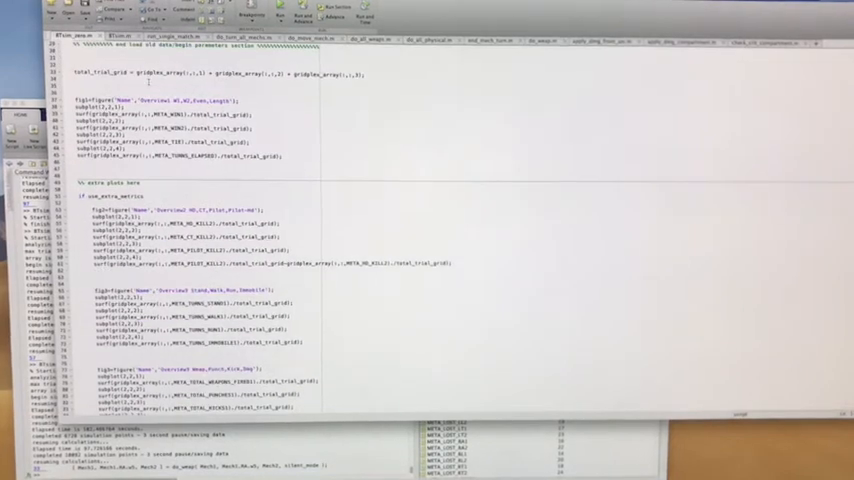
{"action": "scroll", "scroll_direction": "down", "scroll_amount": 3}
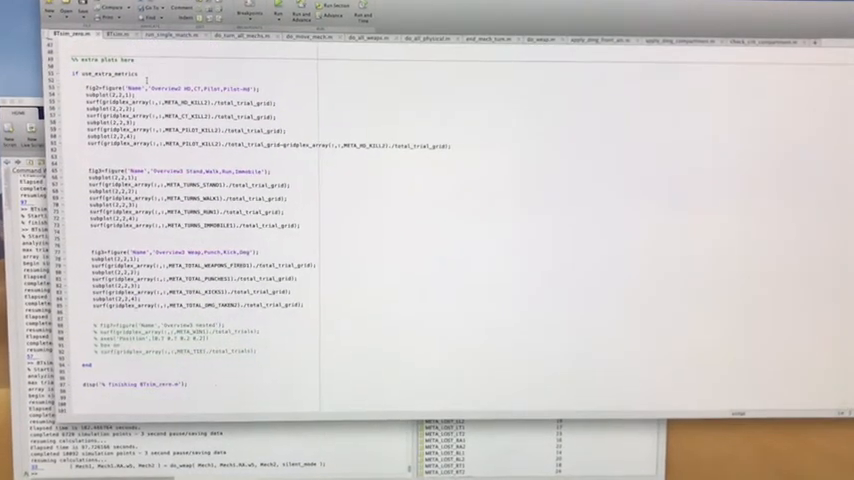
{"action": "scroll", "scroll_direction": "up", "scroll_amount": 3}
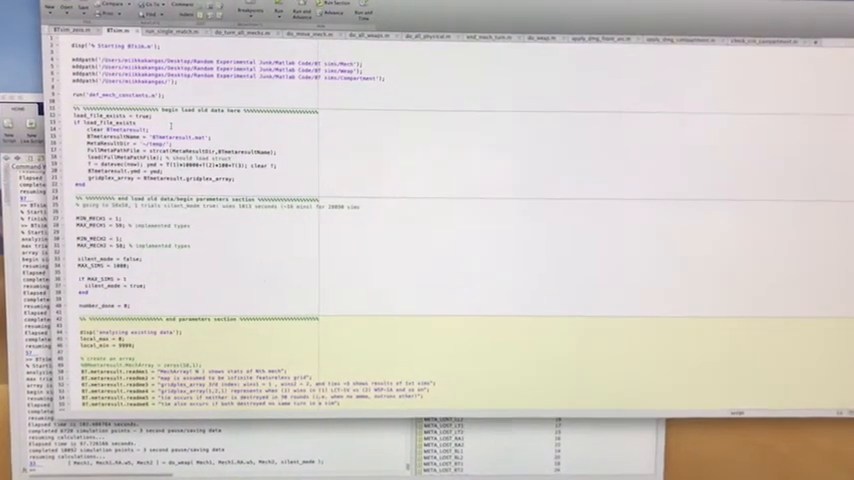
{"action": "scroll", "scroll_direction": "down", "scroll_amount": 3}
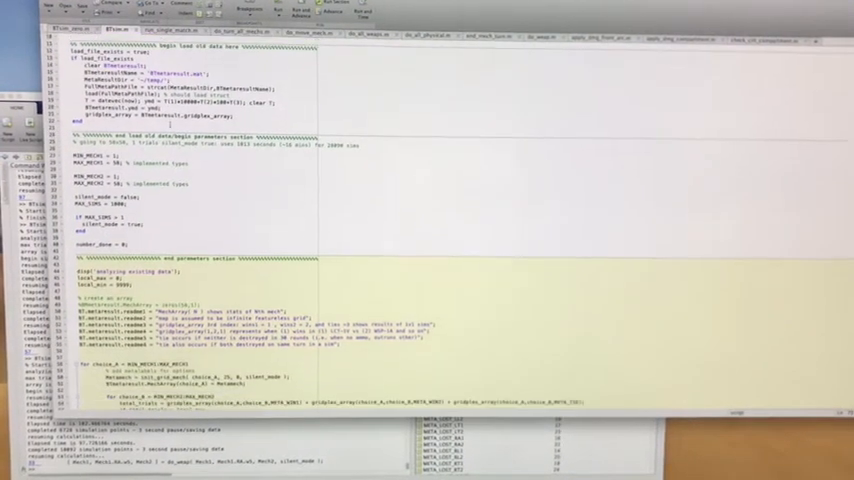
{"action": "scroll", "scroll_direction": "down", "scroll_amount": 3}
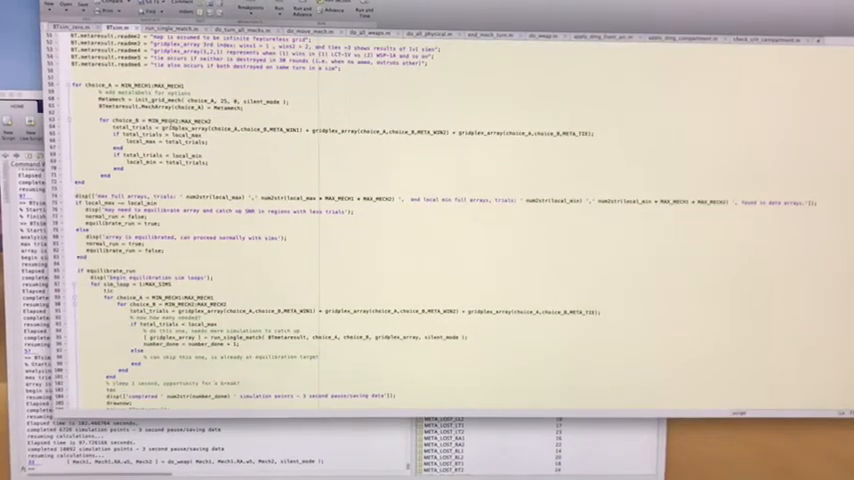
{"action": "scroll", "scroll_direction": "down", "scroll_amount": 3}
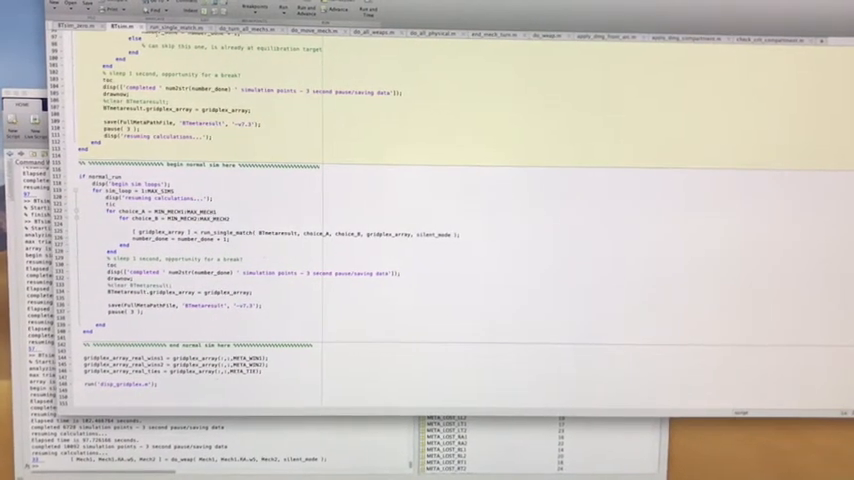
Switch to the single-match battle function and read its META constants and combat loop.
{"action": "left_click", "coordinate": [170, 26]}
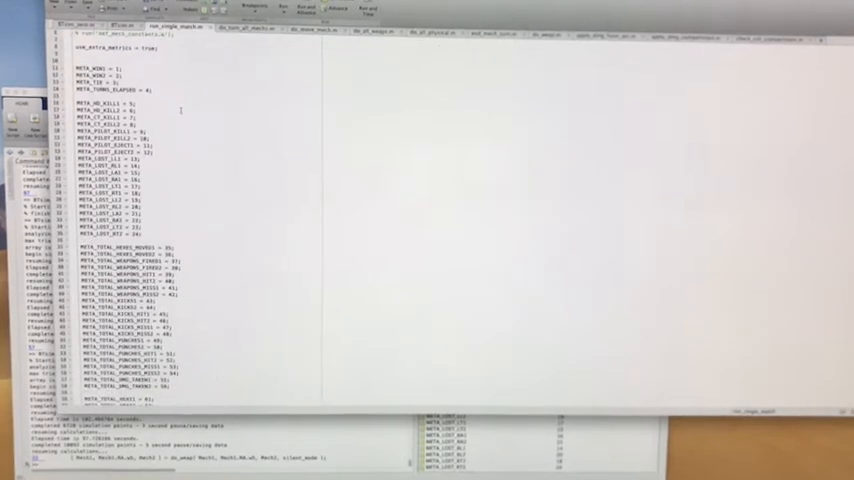
{"action": "scroll", "scroll_direction": "down", "scroll_amount": 3}
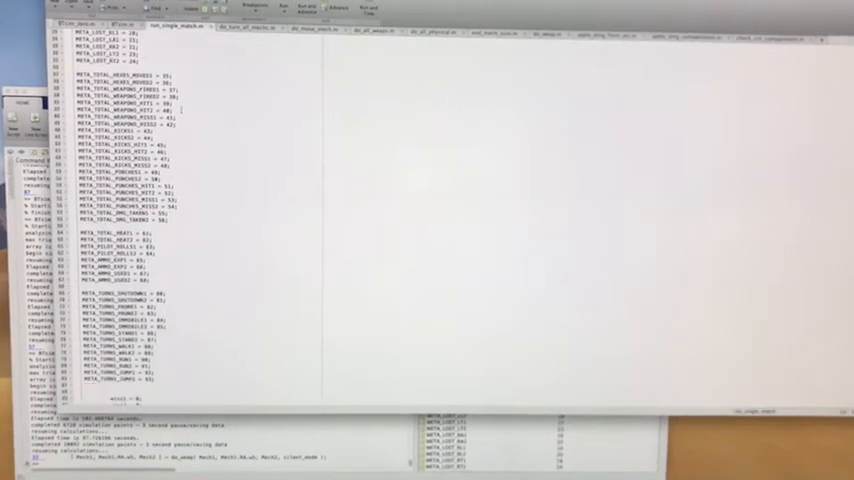
{"action": "scroll", "scroll_direction": "down", "scroll_amount": 3}
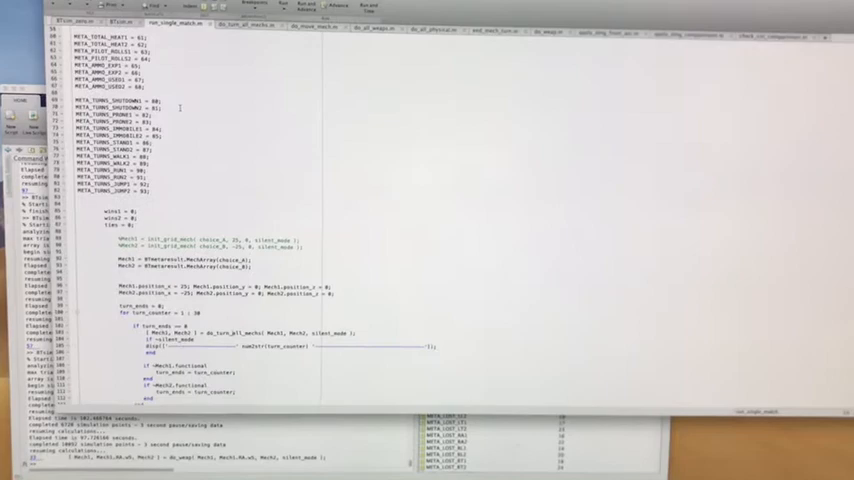
{"action": "scroll", "scroll_direction": "down", "scroll_amount": 3}
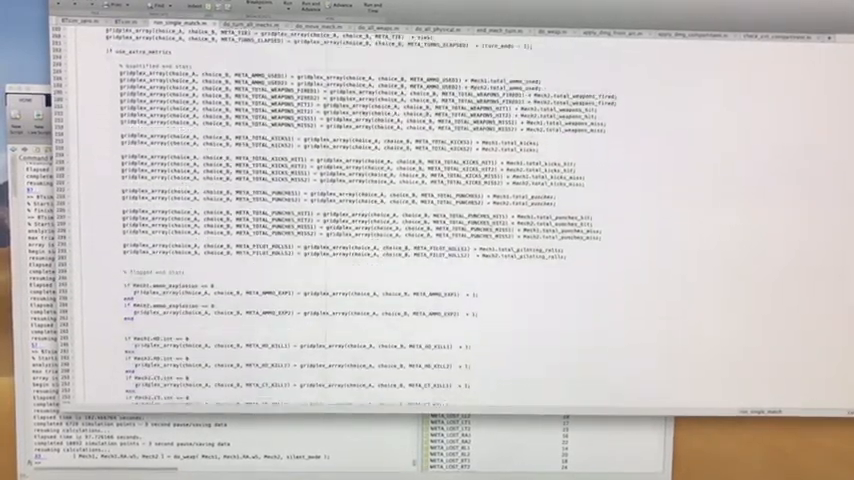
{"action": "scroll", "scroll_direction": "down", "scroll_amount": 3}
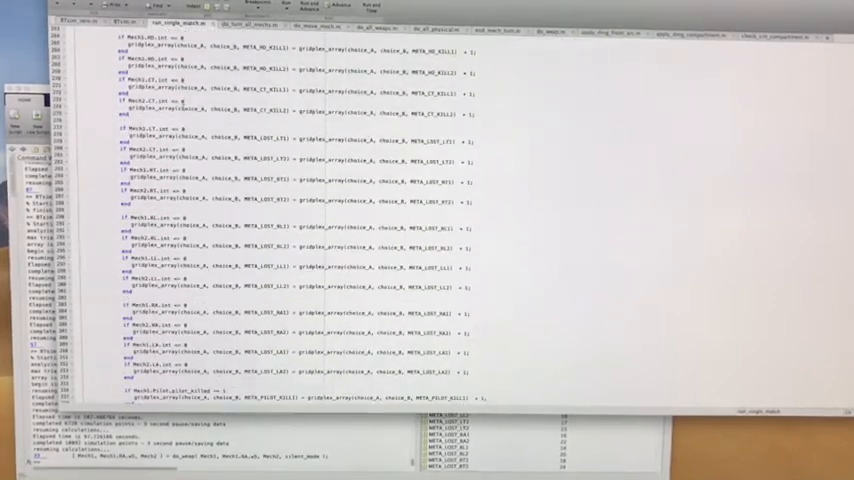
{"action": "scroll", "scroll_direction": "down", "scroll_amount": 3}
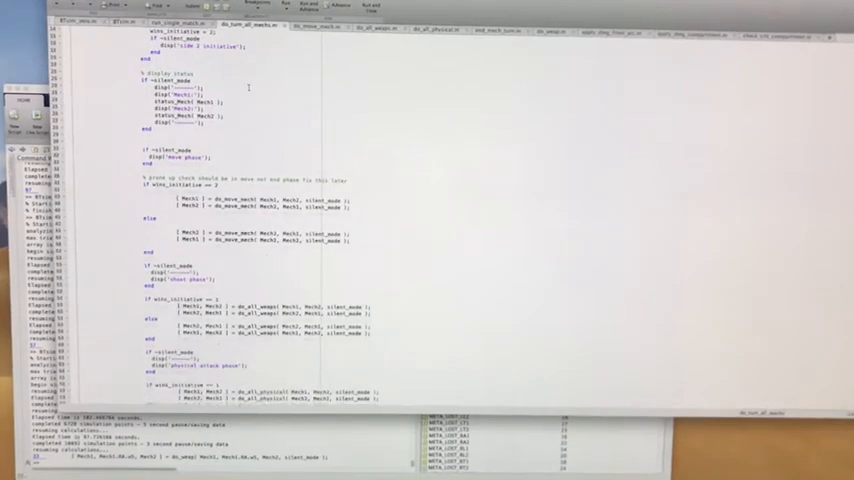
{"action": "scroll", "scroll_direction": "down", "scroll_amount": 3}
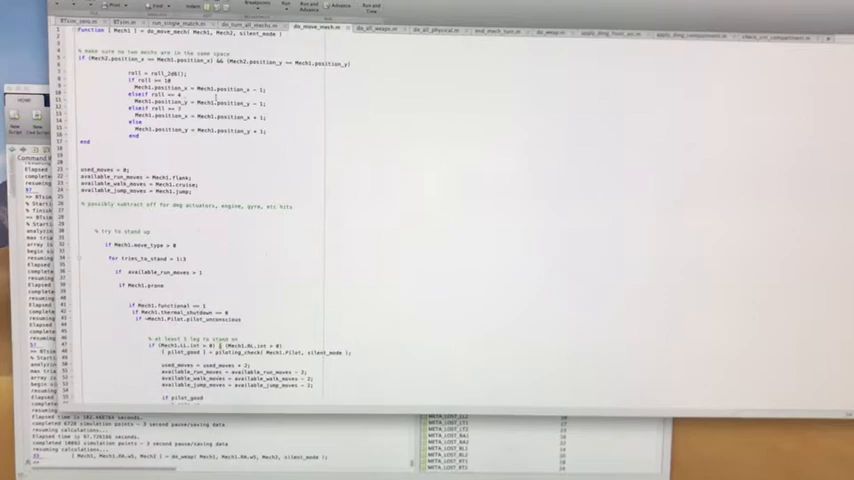
Scroll through the mech move function's close, keep-distance and retreat decision logic.
{"action": "scroll", "scroll_direction": "down", "scroll_amount": 3}
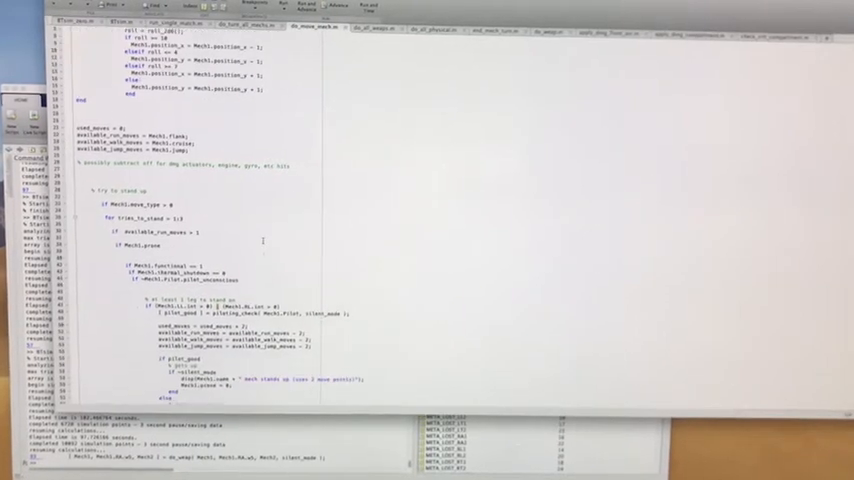
{"action": "scroll", "scroll_direction": "down", "scroll_amount": 3}
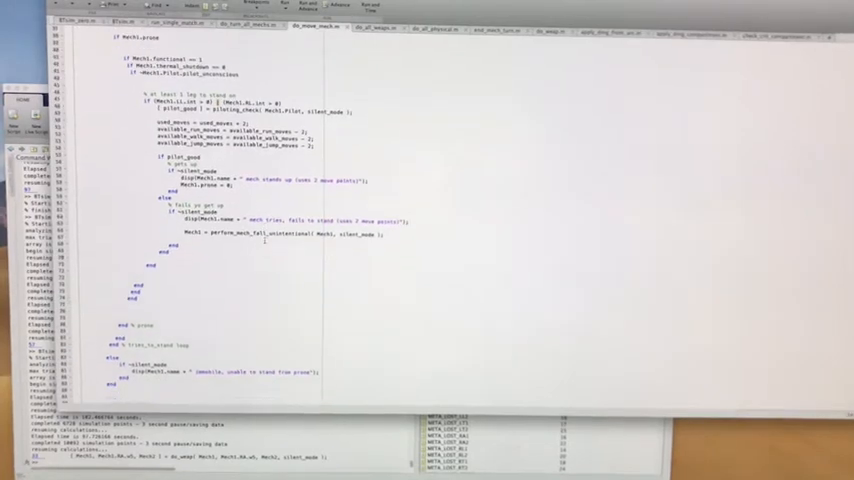
{"action": "scroll", "scroll_direction": "down", "scroll_amount": 3}
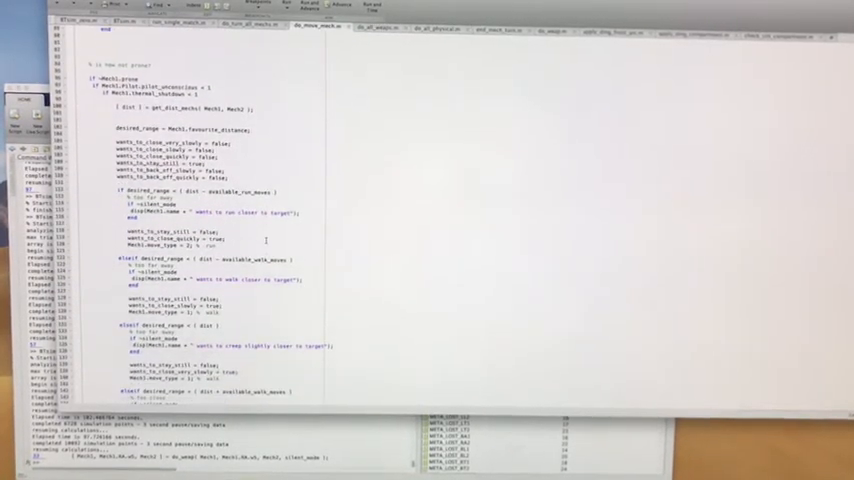
{"action": "scroll", "scroll_direction": "down", "scroll_amount": 3}
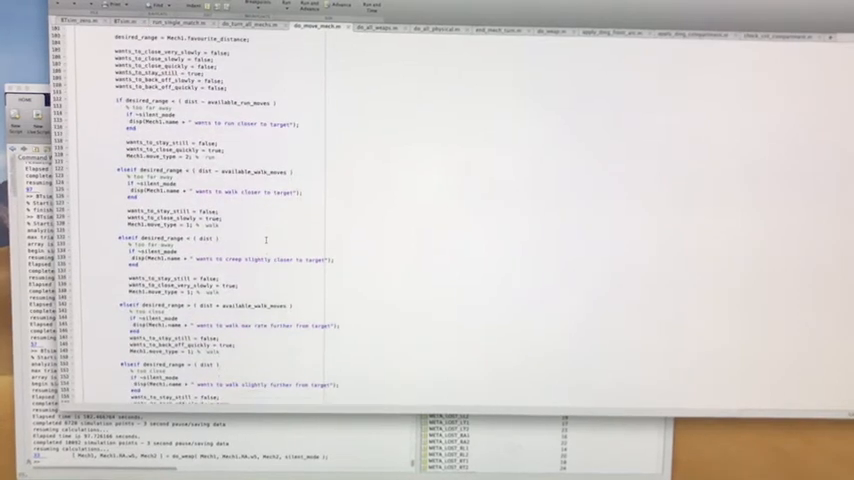
{"action": "scroll", "scroll_direction": "down", "scroll_amount": 3}
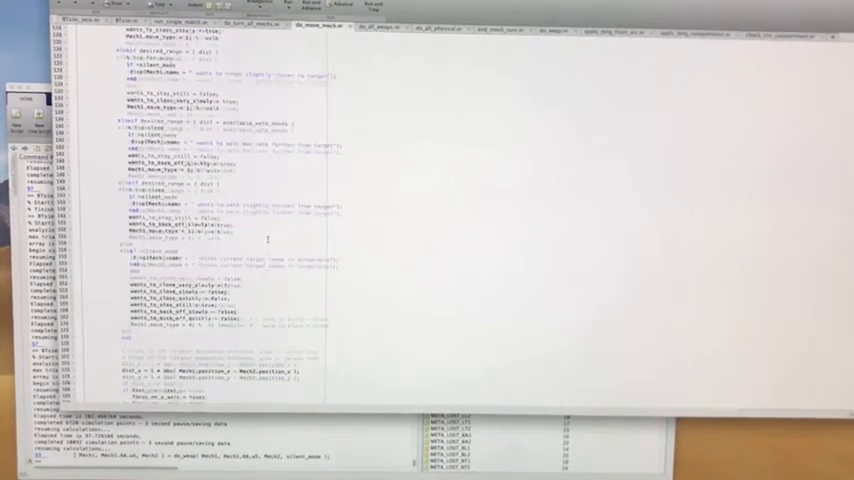
{"action": "scroll", "scroll_direction": "down", "scroll_amount": 3}
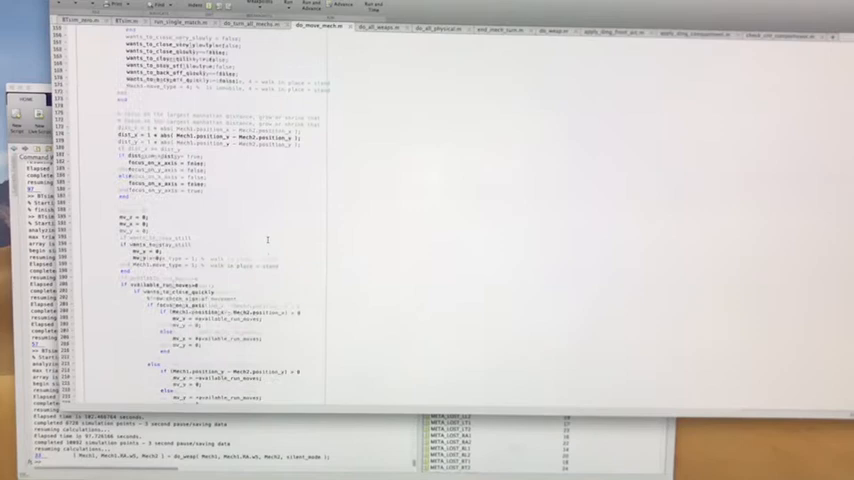
{"action": "scroll", "scroll_direction": "down", "scroll_amount": 3}
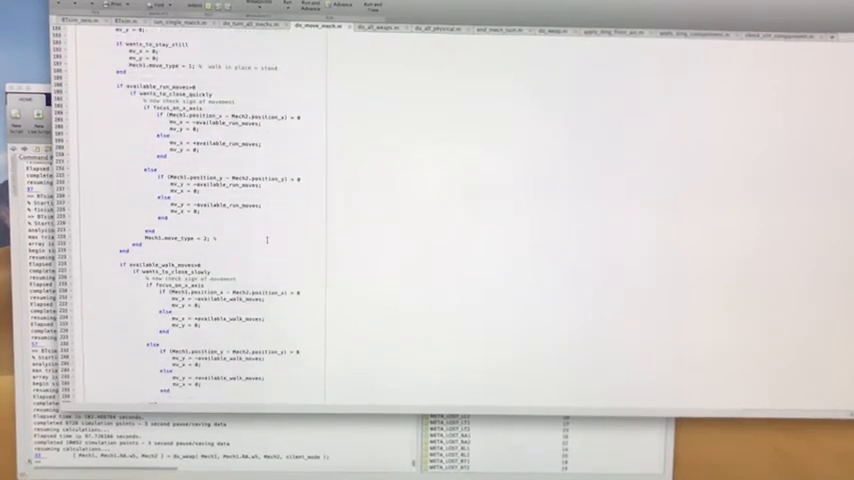
{"action": "scroll", "scroll_direction": "down", "scroll_amount": 3}
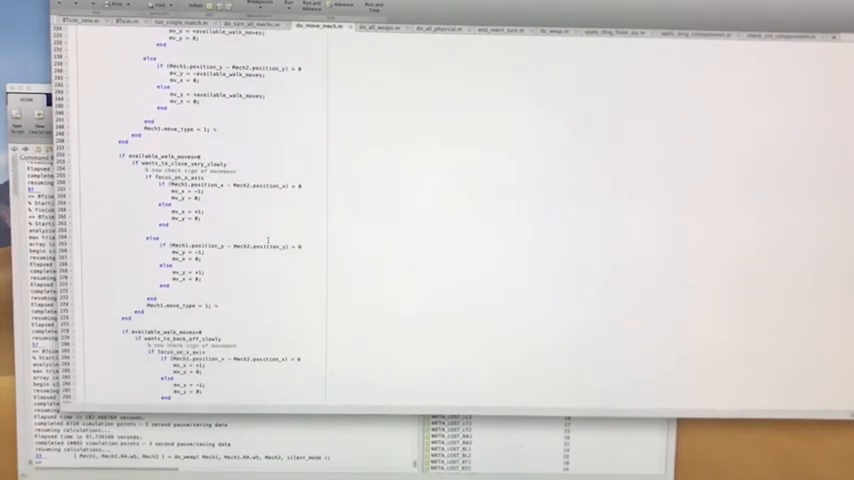
{"action": "scroll", "scroll_direction": "down", "scroll_amount": 3}
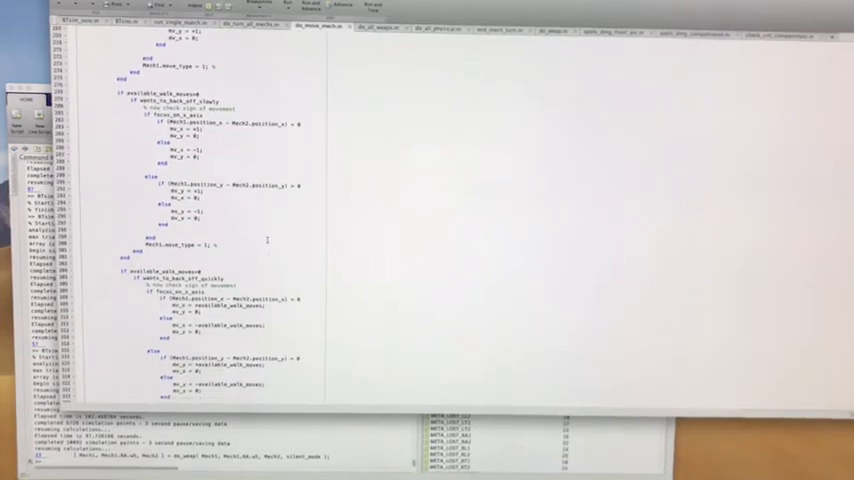
{"action": "scroll", "scroll_direction": "down", "scroll_amount": 3}
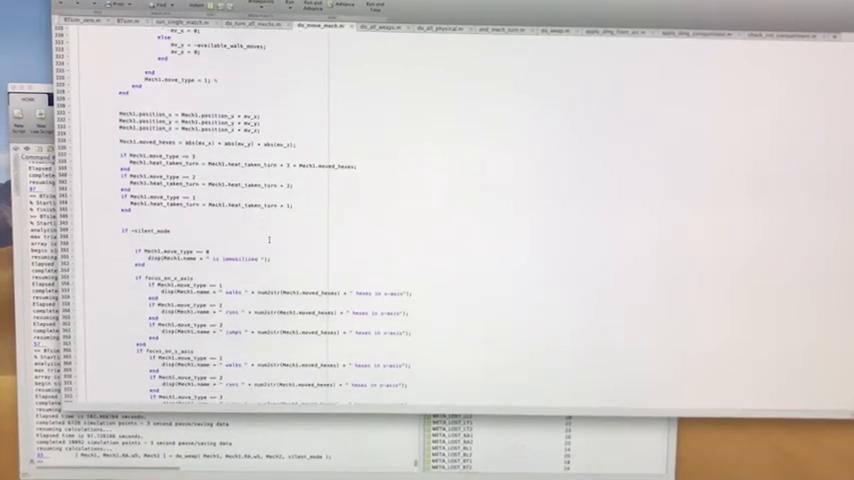
{"action": "scroll", "scroll_direction": "down", "scroll_amount": 3}
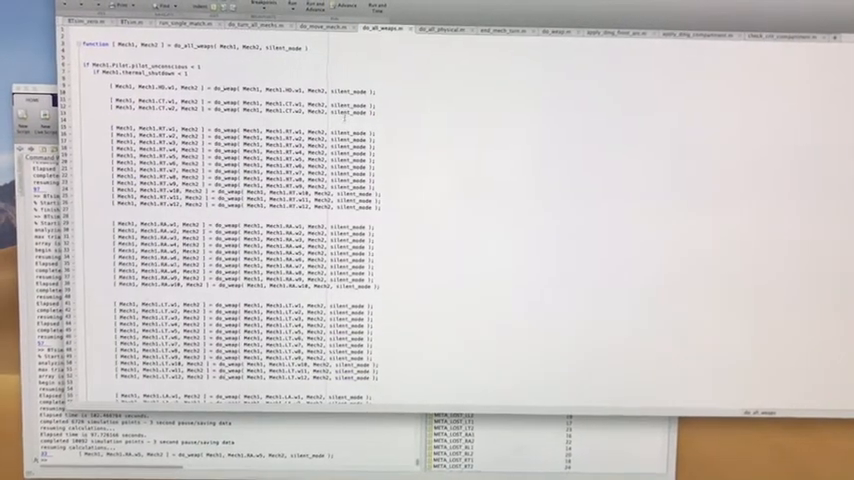
Scroll through the end-of-turn and attack code blocks.
{"action": "scroll", "scroll_direction": "down", "scroll_amount": 3}
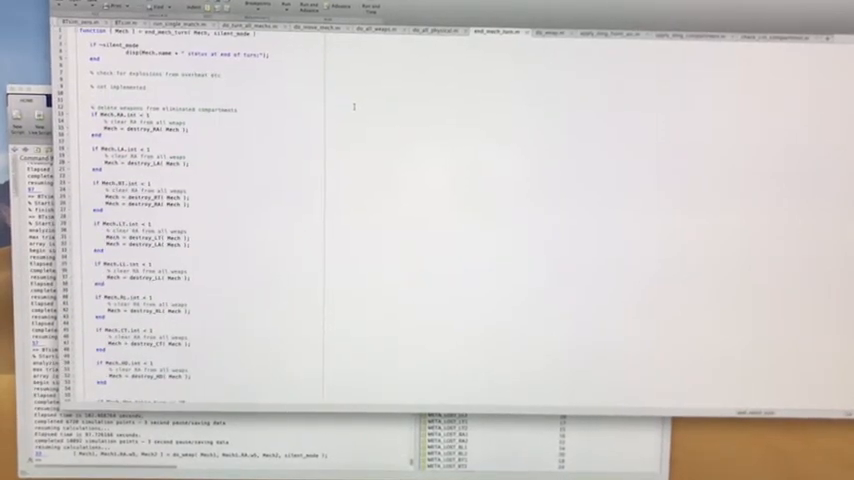
{"action": "scroll", "scroll_direction": "down", "scroll_amount": 3}
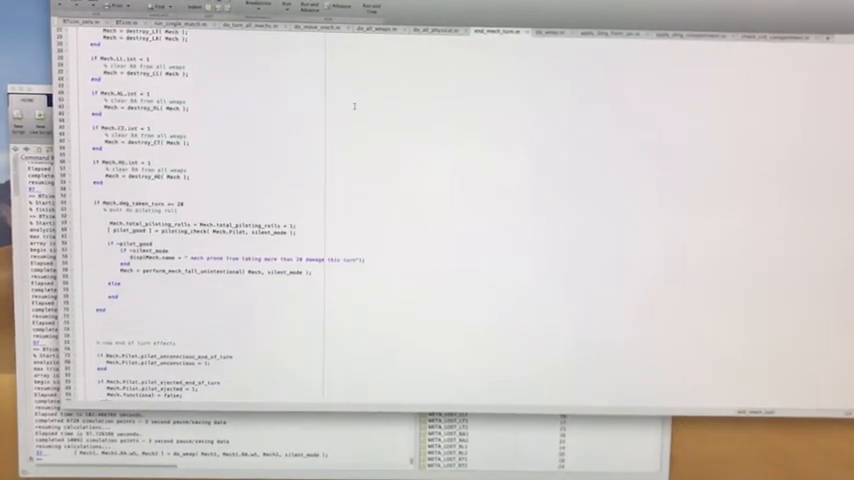
{"action": "scroll", "scroll_direction": "down", "scroll_amount": 3}
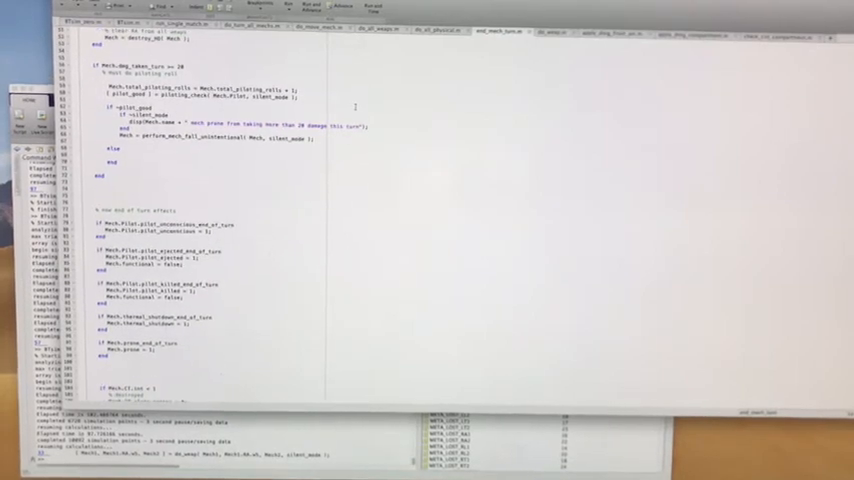
{"action": "scroll", "scroll_direction": "down", "scroll_amount": 3}
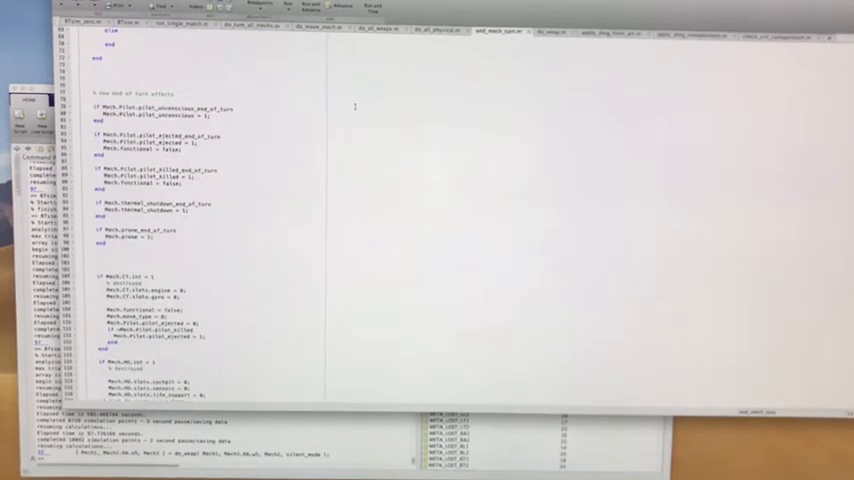
{"action": "scroll", "scroll_direction": "down", "scroll_amount": 3}
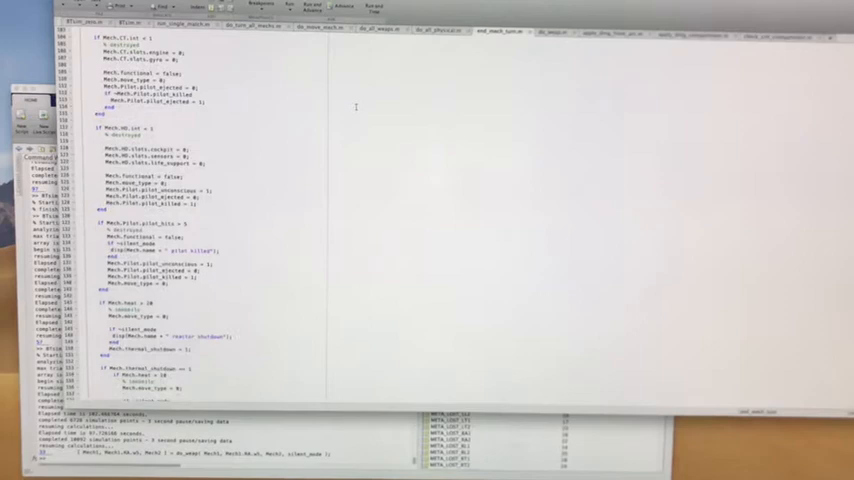
{"action": "scroll", "scroll_direction": "down", "scroll_amount": 3}
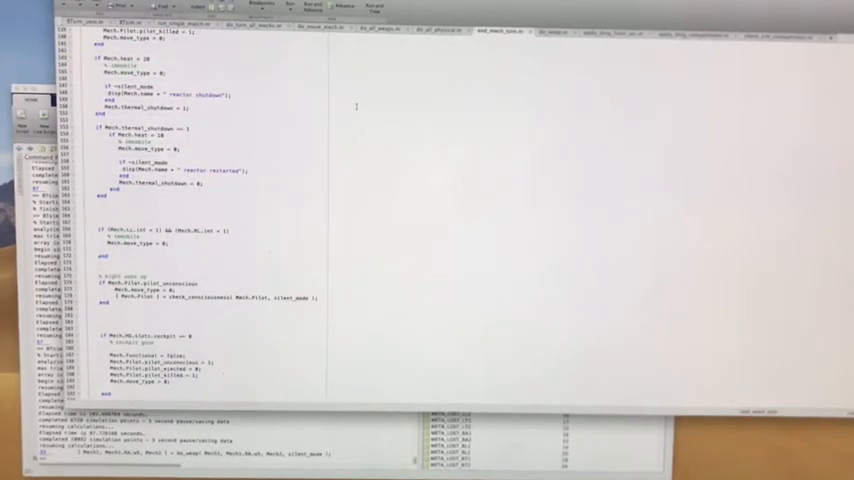
{"action": "scroll", "scroll_direction": "down", "scroll_amount": 3}
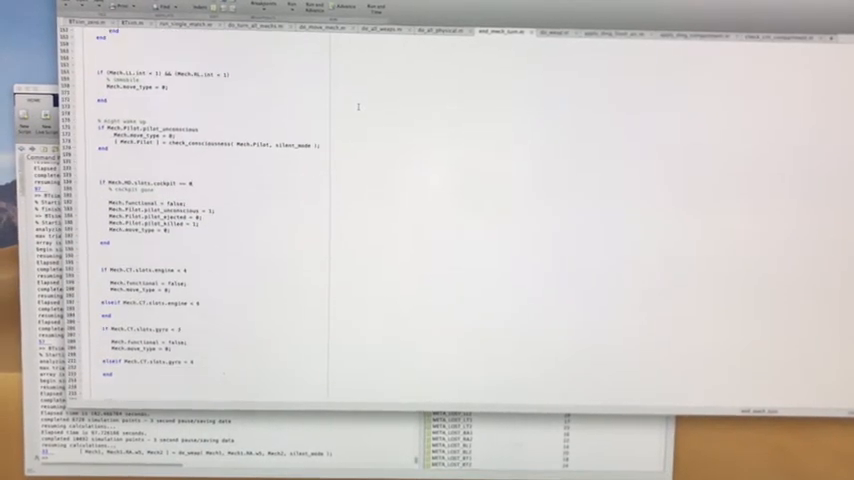
{"action": "scroll", "scroll_direction": "down", "scroll_amount": 3}
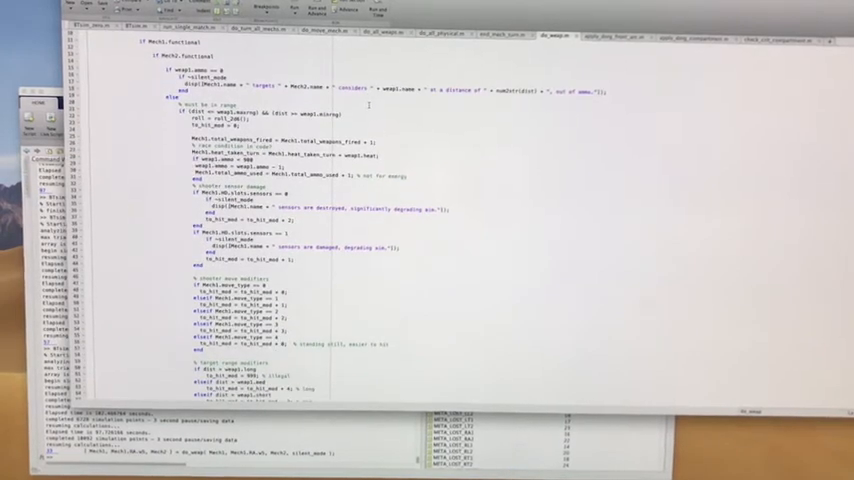
Continue scrolling through the damage-cluster and slot assignment code.
{"action": "scroll", "scroll_direction": "down", "scroll_amount": 3}
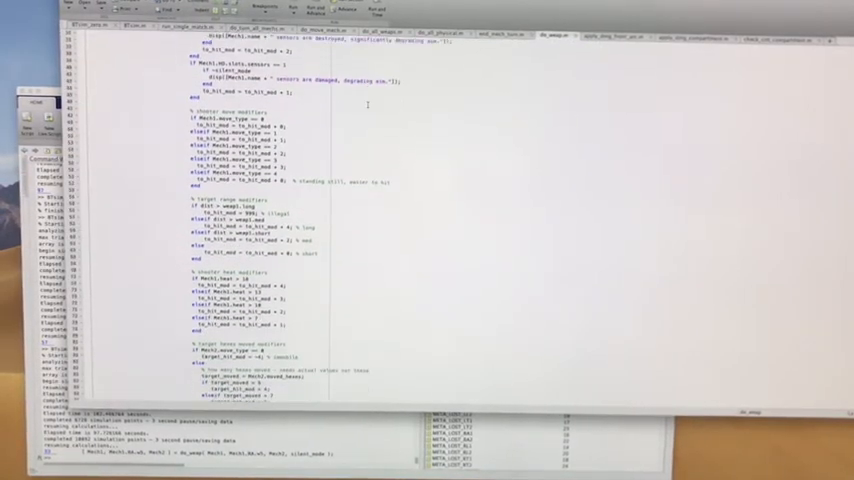
{"action": "scroll", "scroll_direction": "down", "scroll_amount": 3}
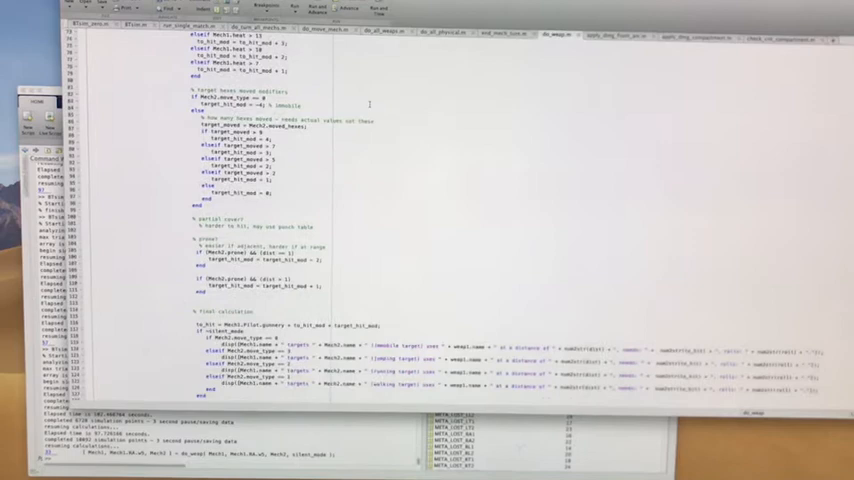
{"action": "scroll", "scroll_direction": "down", "scroll_amount": 3}
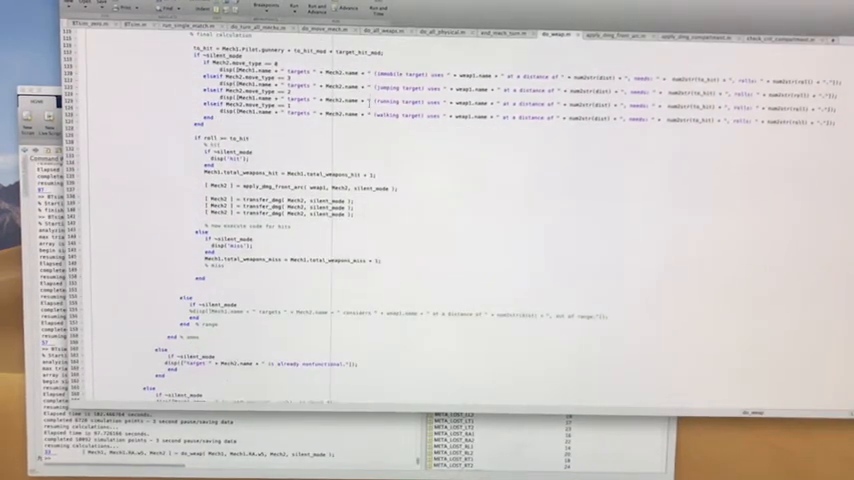
{"action": "scroll", "scroll_direction": "down", "scroll_amount": 3}
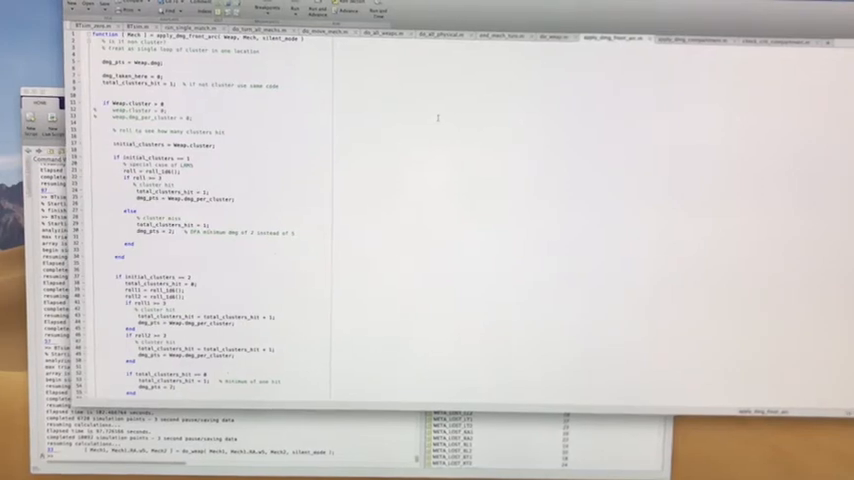
{"action": "scroll", "scroll_direction": "down", "scroll_amount": 3}
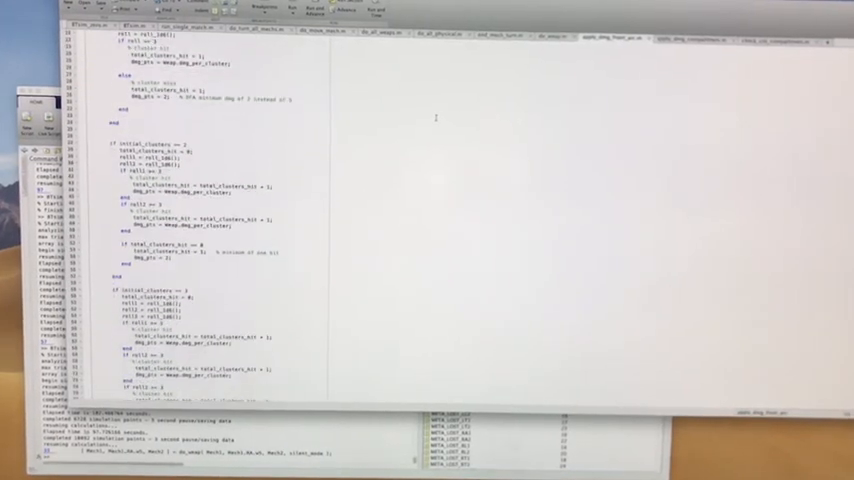
{"action": "scroll", "scroll_direction": "down", "scroll_amount": 3}
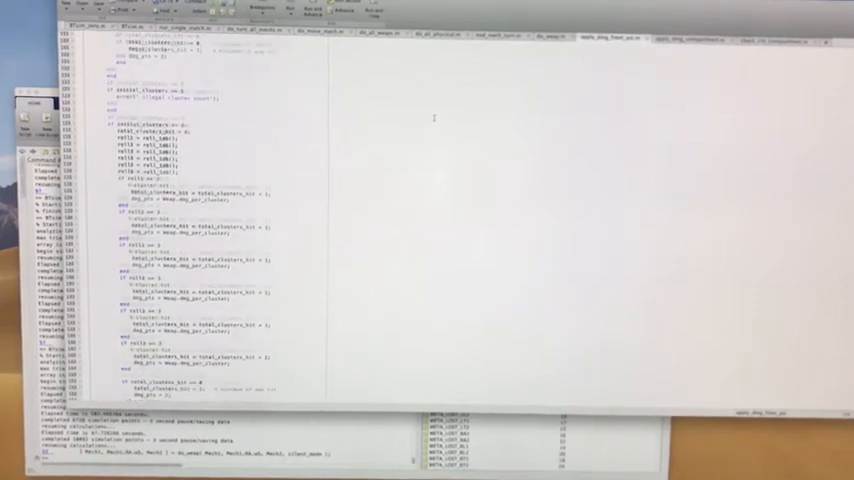
{"action": "scroll", "scroll_direction": "down", "scroll_amount": 3}
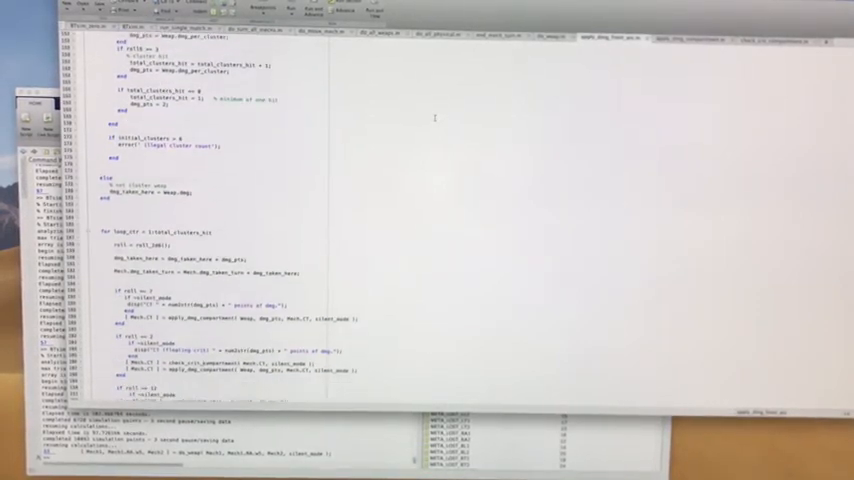
{"action": "scroll", "scroll_direction": "down", "scroll_amount": 3}
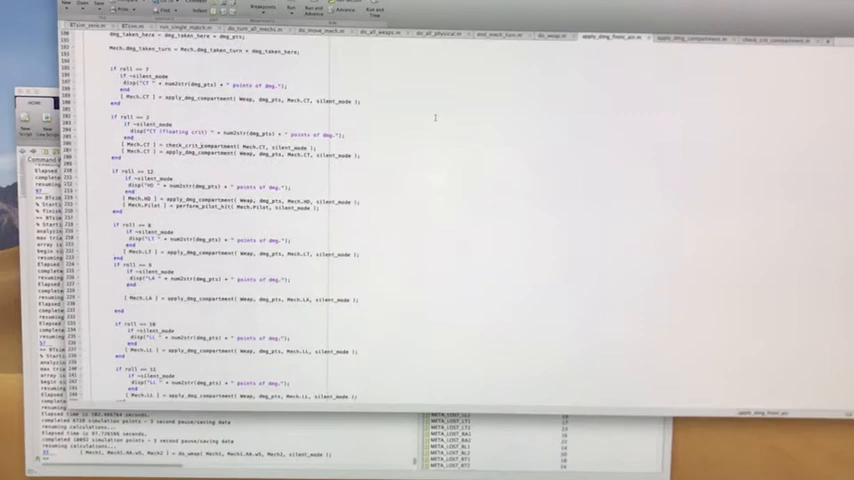
{"action": "scroll", "scroll_direction": "down", "scroll_amount": 3}
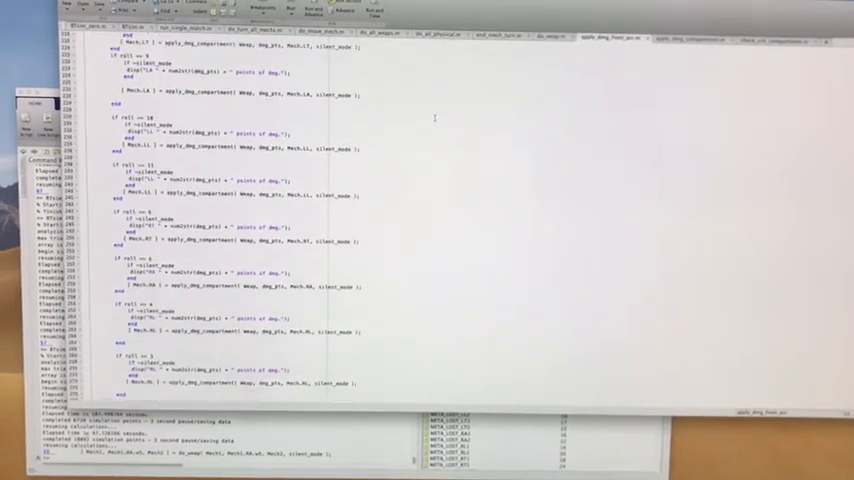
{"action": "scroll", "scroll_direction": "down", "scroll_amount": 3}
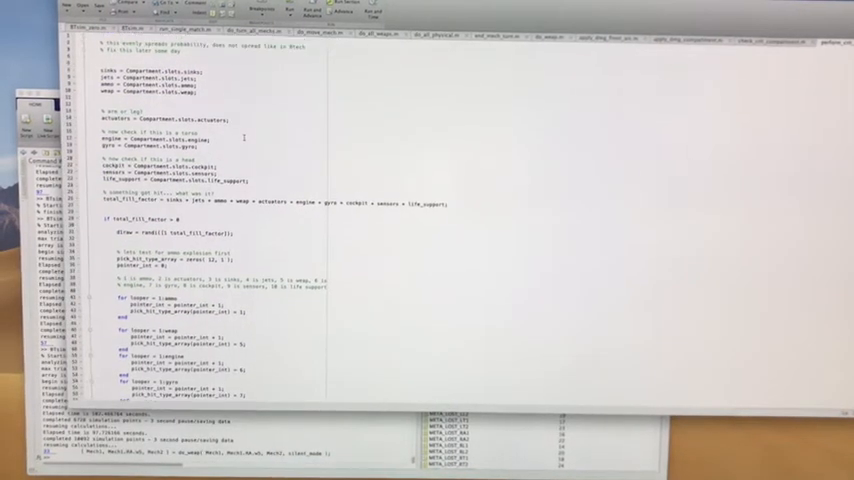
Scroll down the damage function to the per-hit-location damage and critical-slot blocks.
{"action": "scroll", "scroll_direction": "down", "scroll_amount": 3}
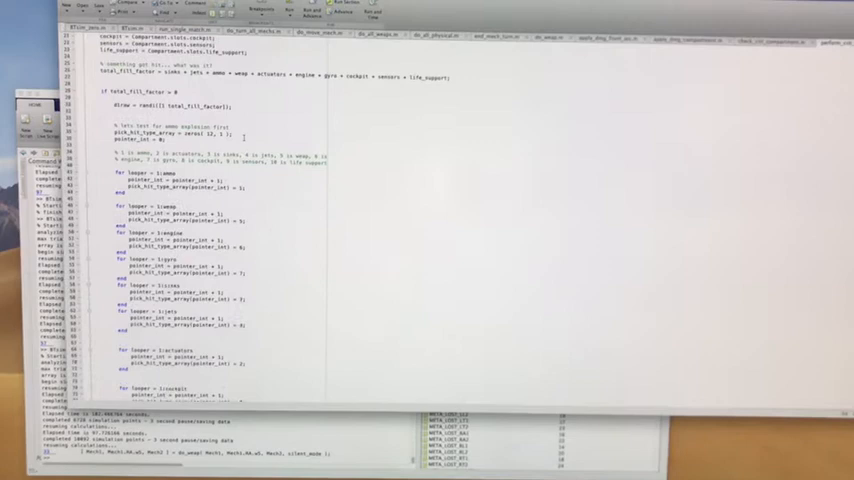
{"action": "scroll", "scroll_direction": "down", "scroll_amount": 3}
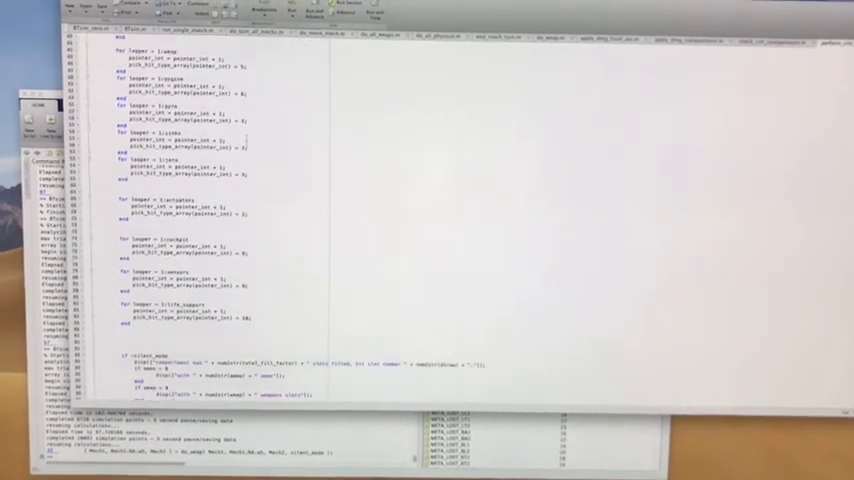
{"action": "scroll", "scroll_direction": "down", "scroll_amount": 3}
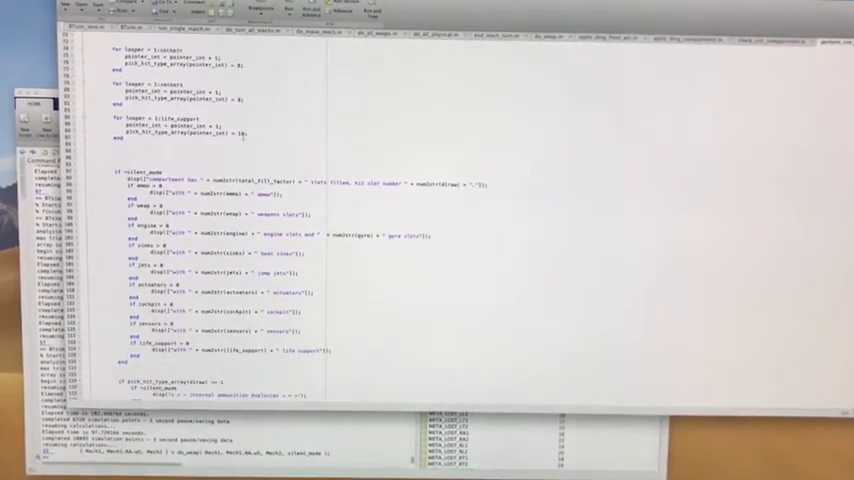
{"action": "scroll", "scroll_direction": "down", "scroll_amount": 3}
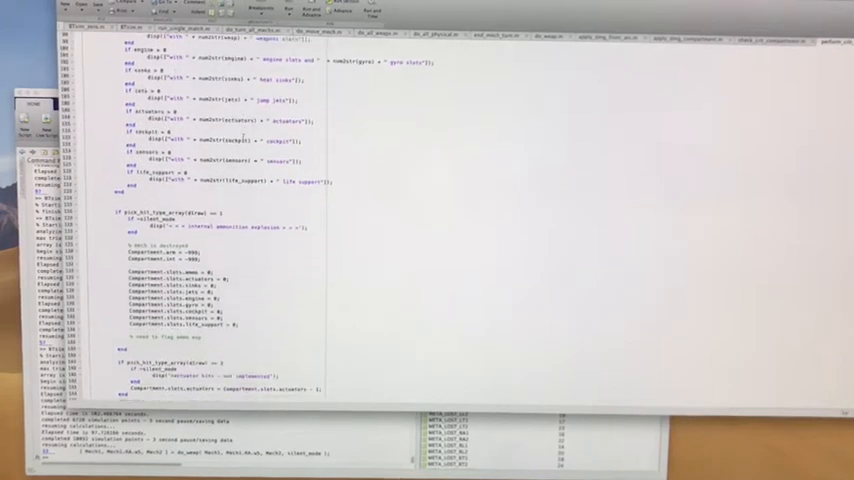
{"action": "scroll", "scroll_direction": "down", "scroll_amount": 3}
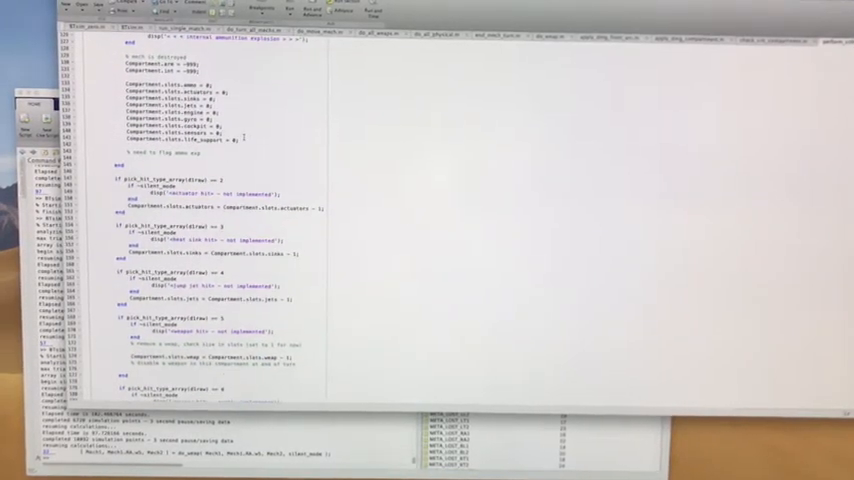
{"action": "scroll", "scroll_direction": "down", "scroll_amount": 3}
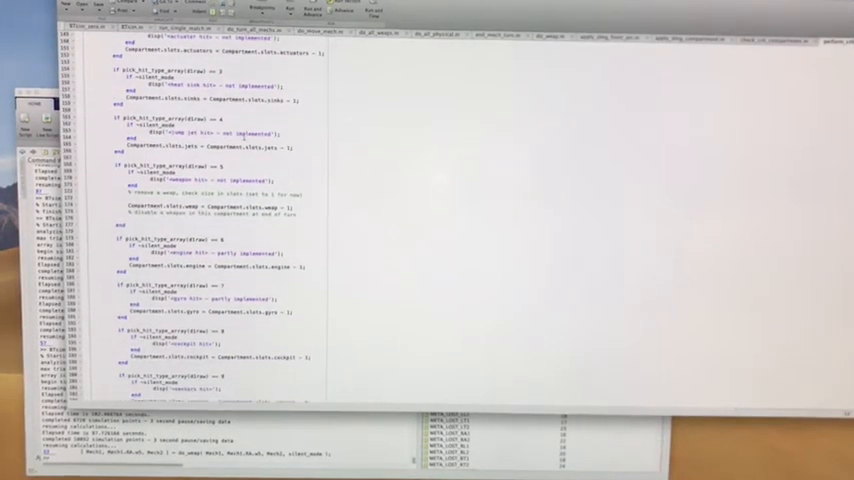
{"action": "scroll", "scroll_direction": "down", "scroll_amount": 3}
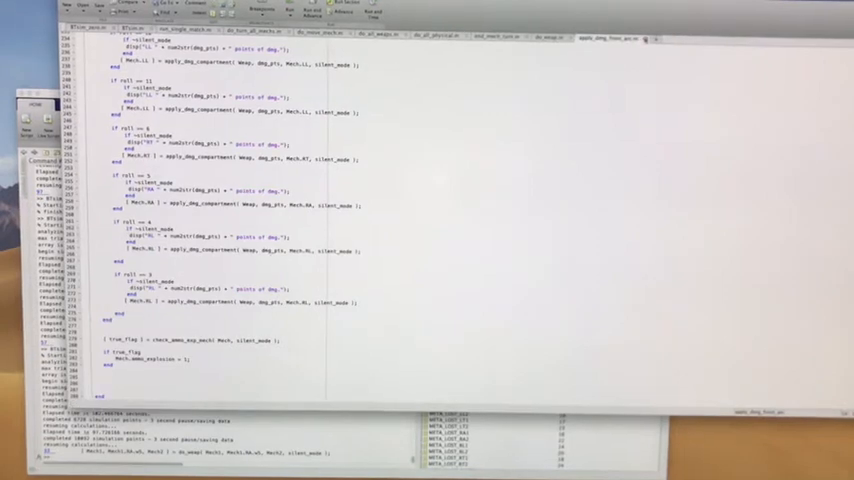
Switch through the phase and run-single-match function files and scroll the main script's parameters section.
{"action": "left_click", "coordinate": [432, 36]}
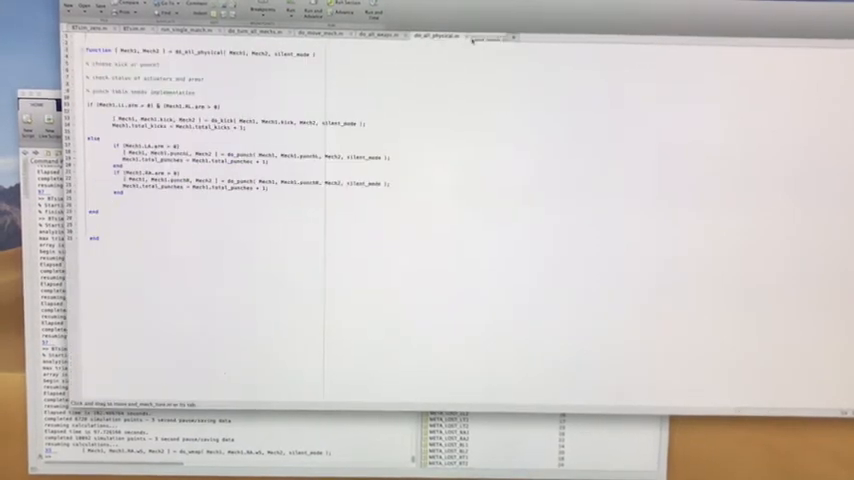
{"action": "left_click", "coordinate": [320, 32]}
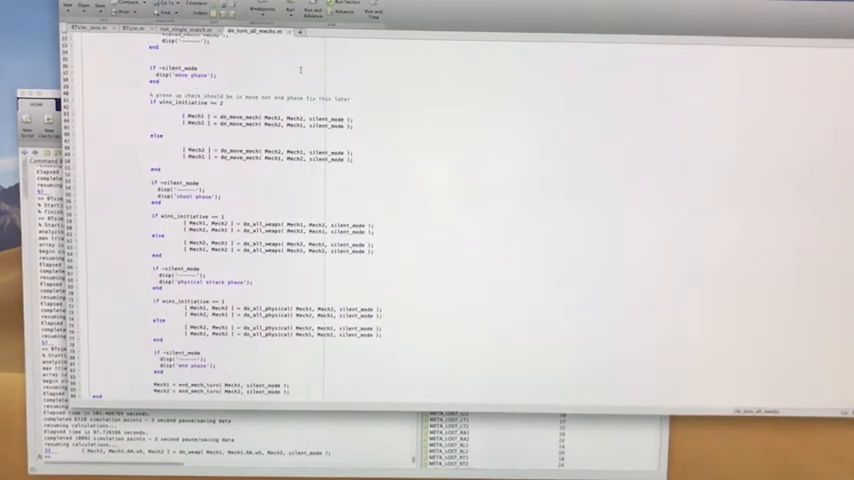
{"action": "scroll", "scroll_direction": "up", "scroll_amount": 3}
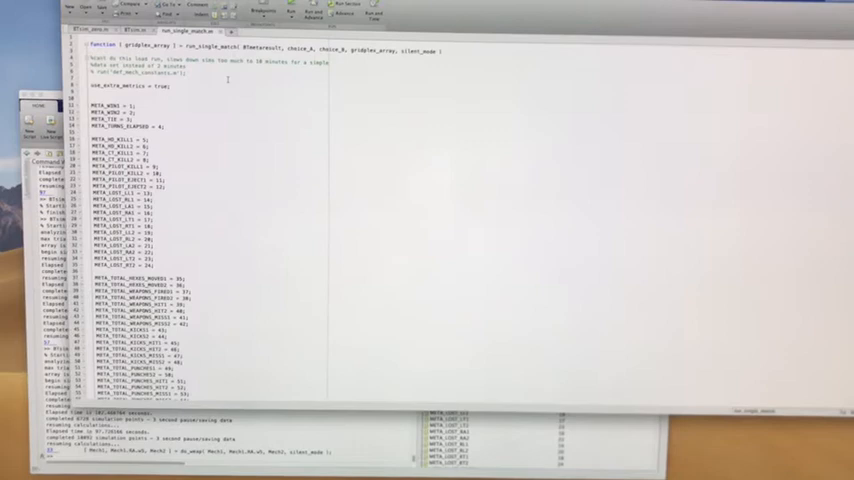
{"action": "scroll", "scroll_direction": "down", "scroll_amount": 3}
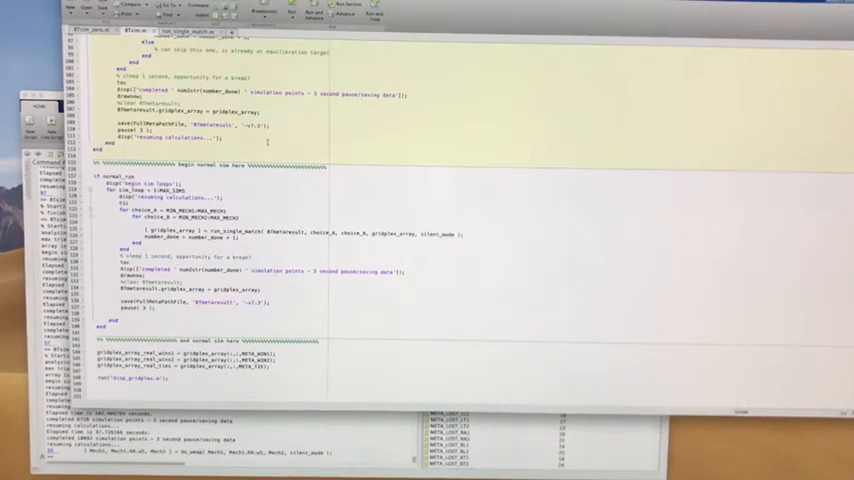
{"action": "scroll", "scroll_direction": "up", "scroll_amount": 3}
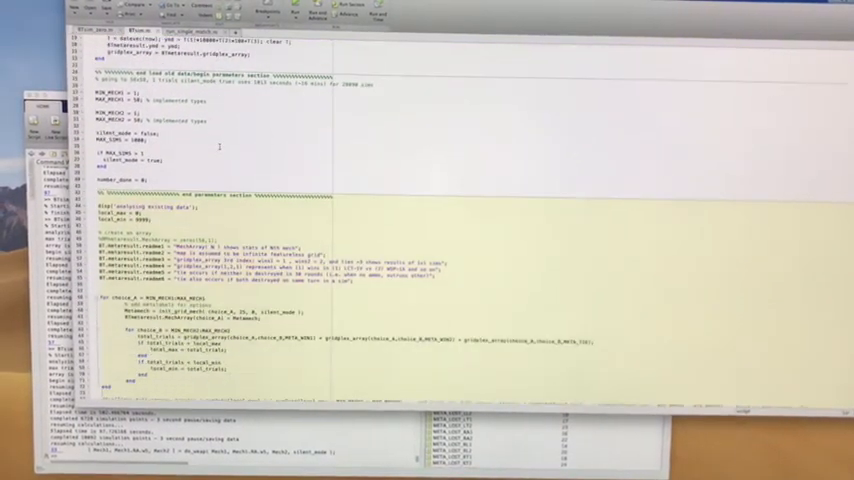
{"action": "scroll", "scroll_direction": "down", "scroll_amount": 3}
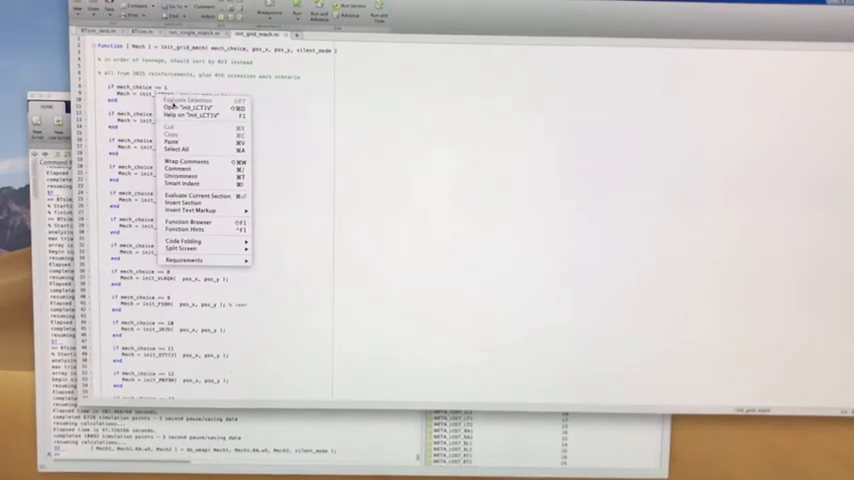
Open the mech initialisation function and scroll through its position, armour and weapon values.
{"action": "left_click", "coordinate": [186, 108]}
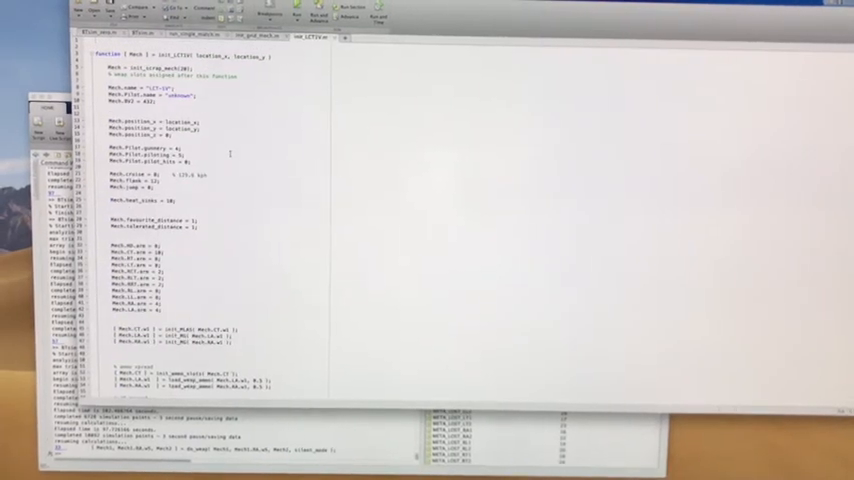
{"action": "scroll", "scroll_direction": "down", "scroll_amount": 3}
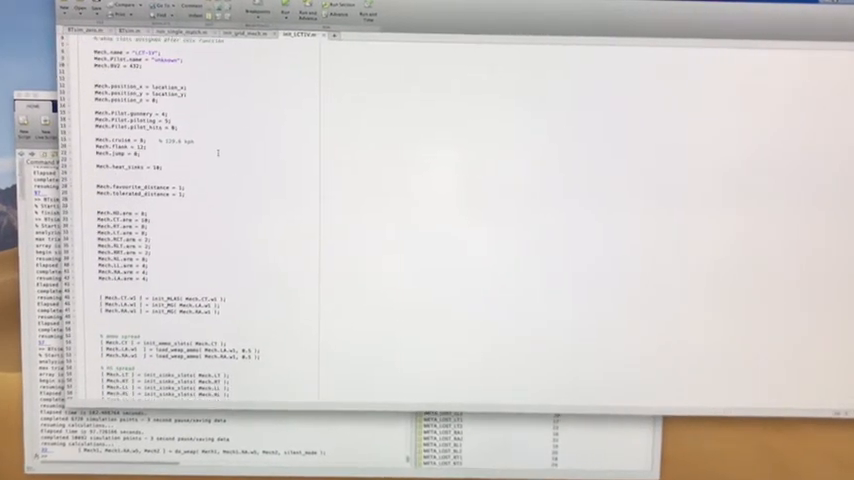
{"action": "scroll", "scroll_direction": "down", "scroll_amount": 3}
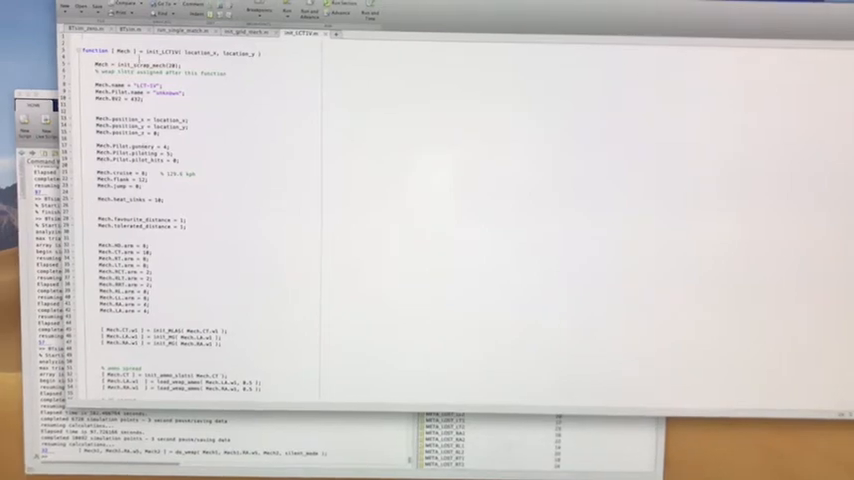
Open the shared init_string_mech setup function from its call and read its field definitions.
{"action": "right_click", "coordinate": [140, 76]}
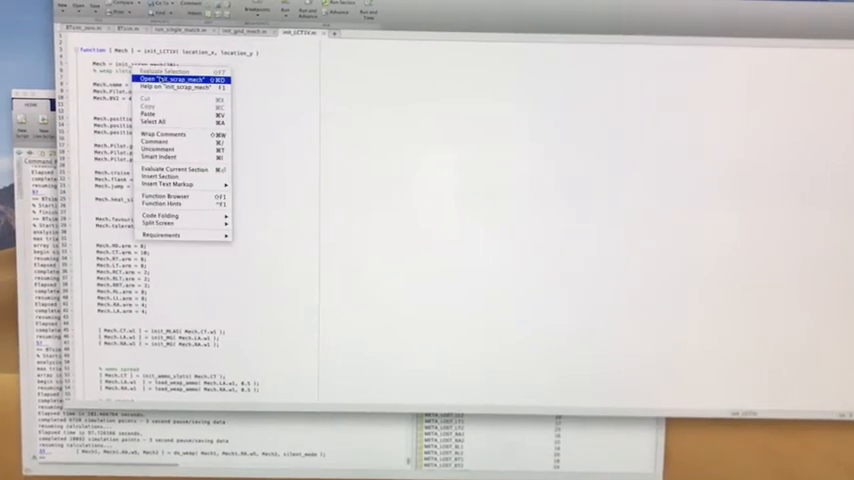
{"action": "left_click", "coordinate": [176, 80]}
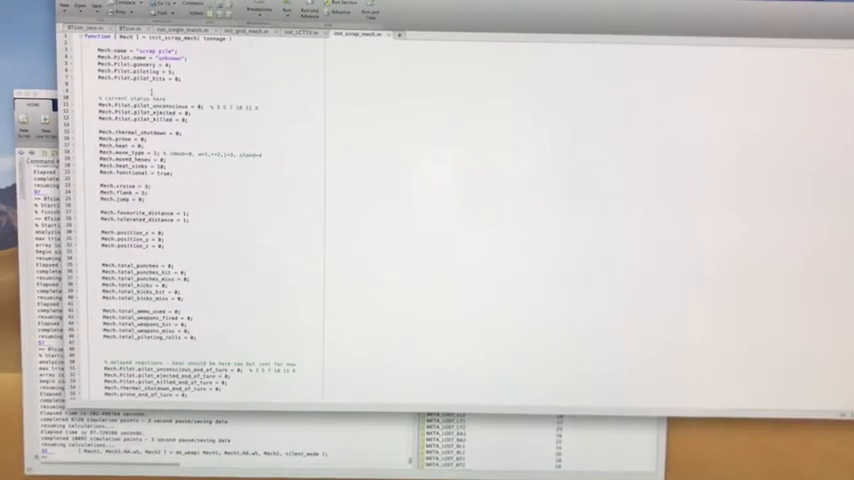
{"action": "scroll", "scroll_direction": "down", "scroll_amount": 3}
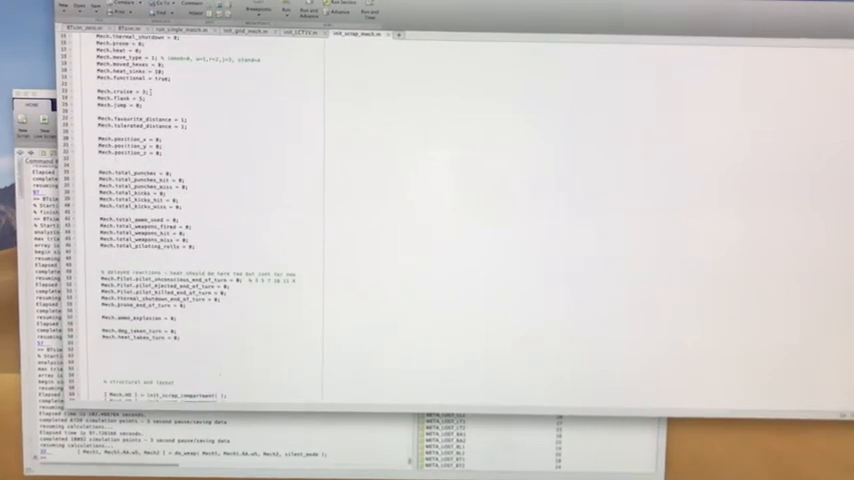
{"action": "scroll", "scroll_direction": "down", "scroll_amount": 3}
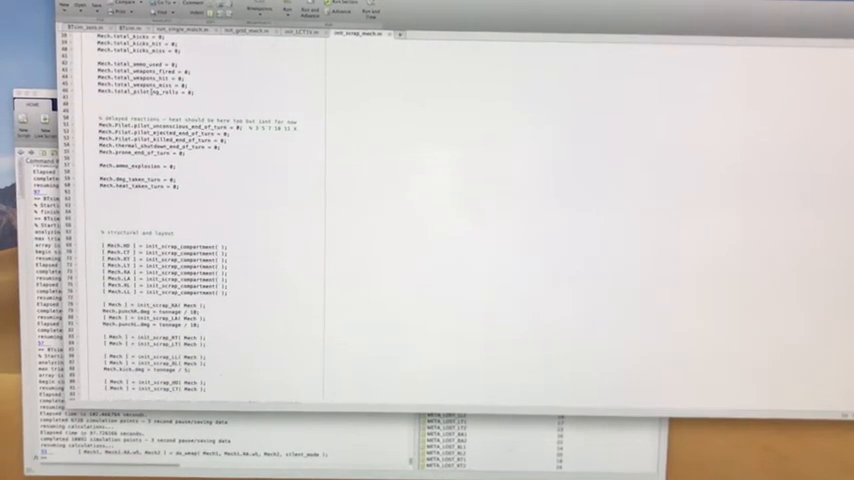
{"action": "scroll", "scroll_direction": "down", "scroll_amount": 3}
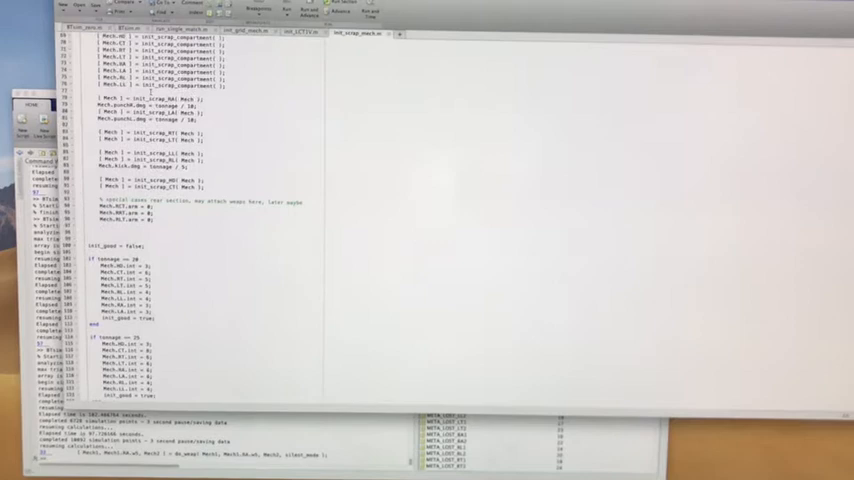
{"action": "scroll", "scroll_direction": "down", "scroll_amount": 3}
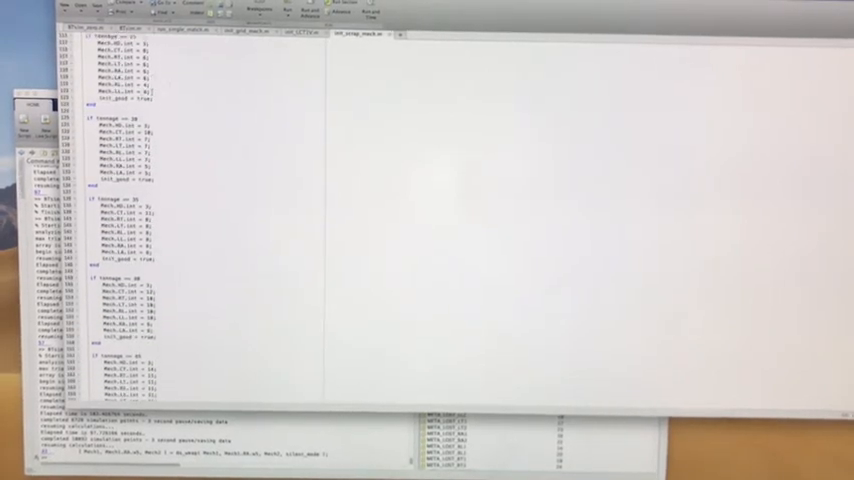
{"action": "scroll", "scroll_direction": "down", "scroll_amount": 3}
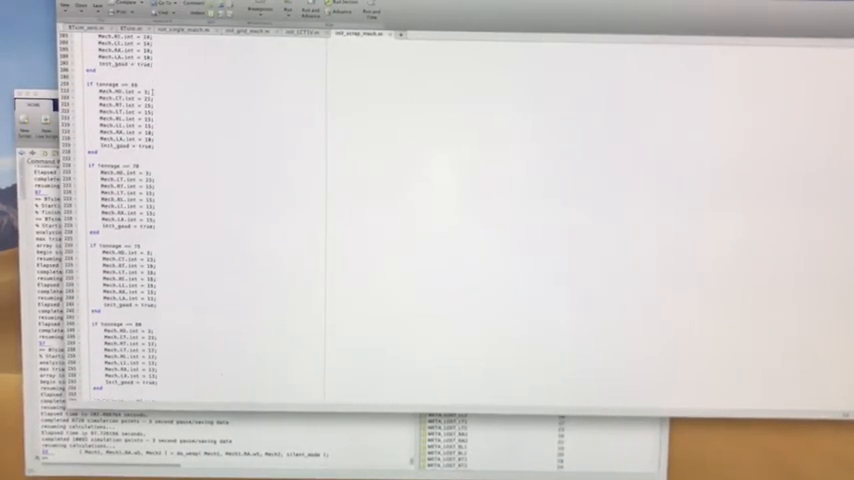
Scroll through its armour and slot cases, then move to another initialisation function file.
{"action": "scroll", "scroll_direction": "down", "scroll_amount": 3}
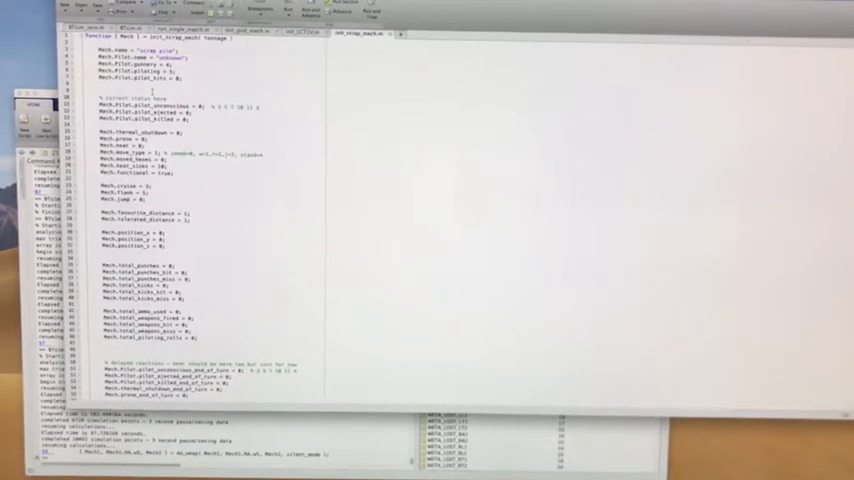
{"action": "scroll", "scroll_direction": "down", "scroll_amount": 3}
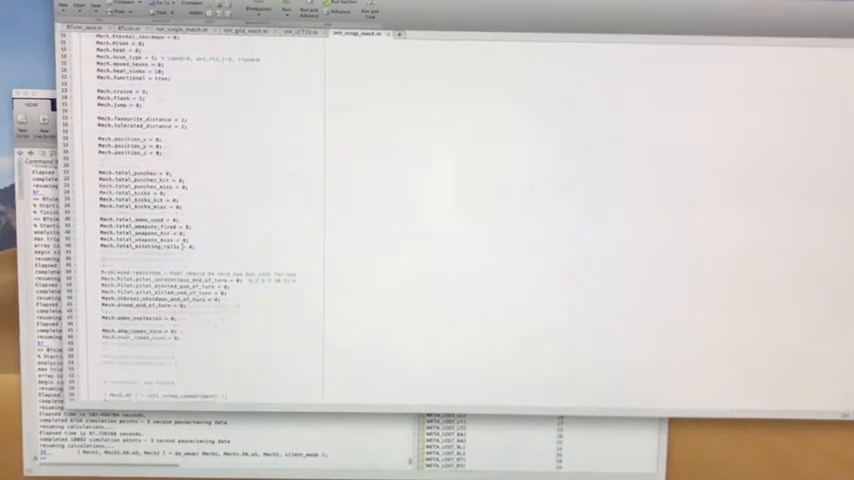
{"action": "scroll", "scroll_direction": "down", "scroll_amount": 3}
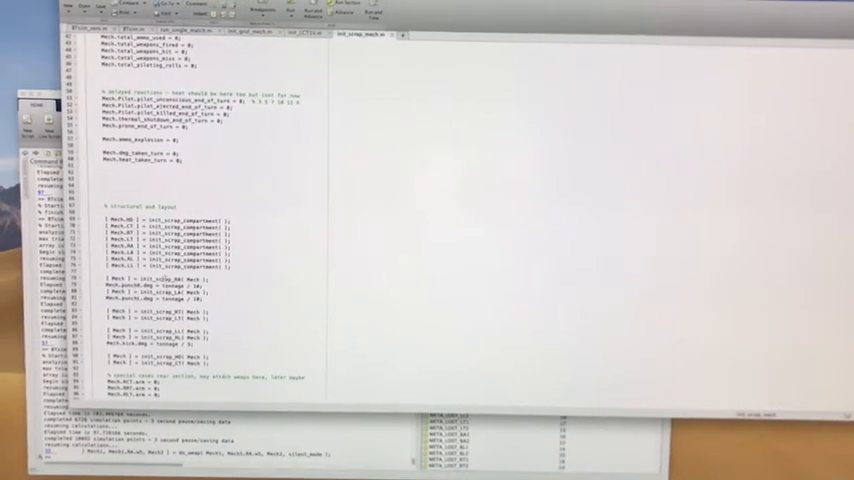
{"action": "left_click", "coordinate": [436, 36]}
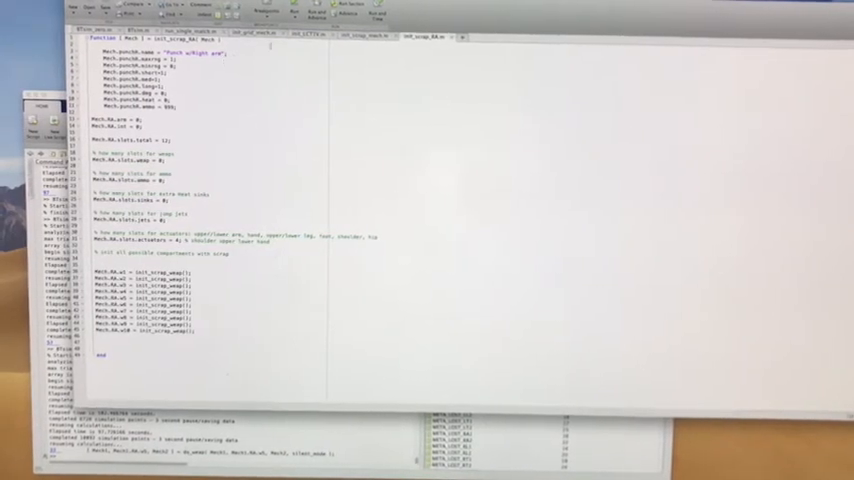
{"action": "left_click", "coordinate": [376, 36]}
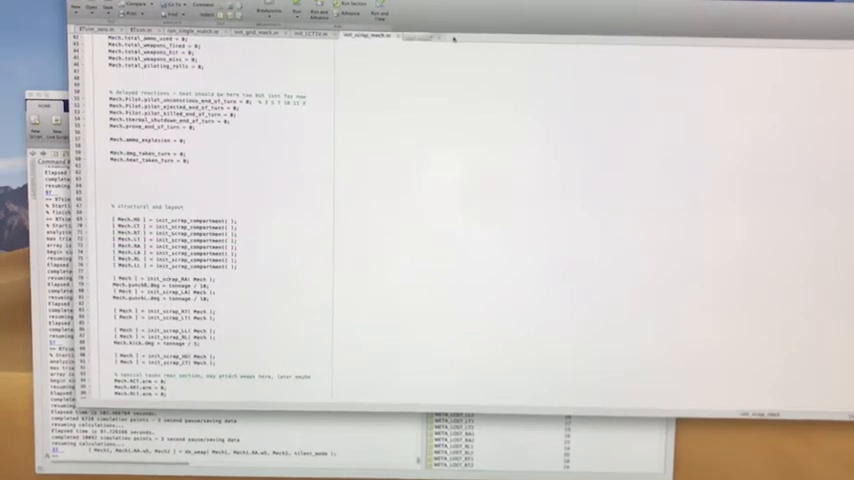
{"action": "left_click", "coordinate": [318, 32]}
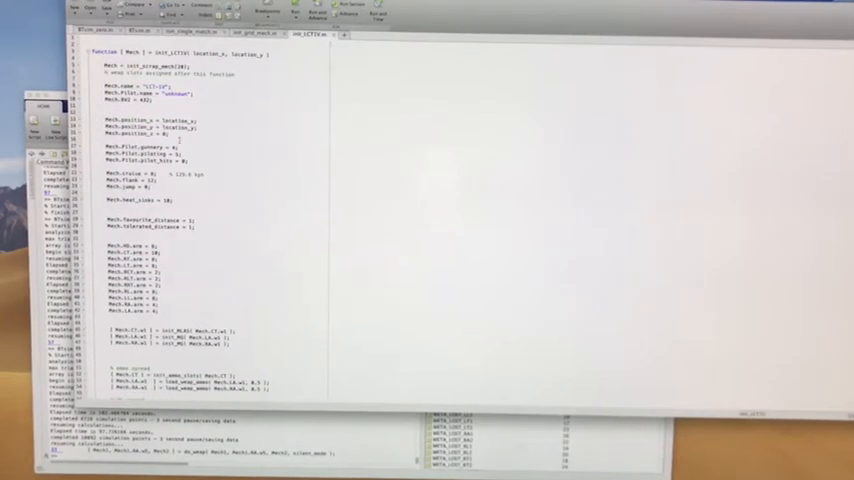
{"action": "scroll", "scroll_direction": "down", "scroll_amount": 3}
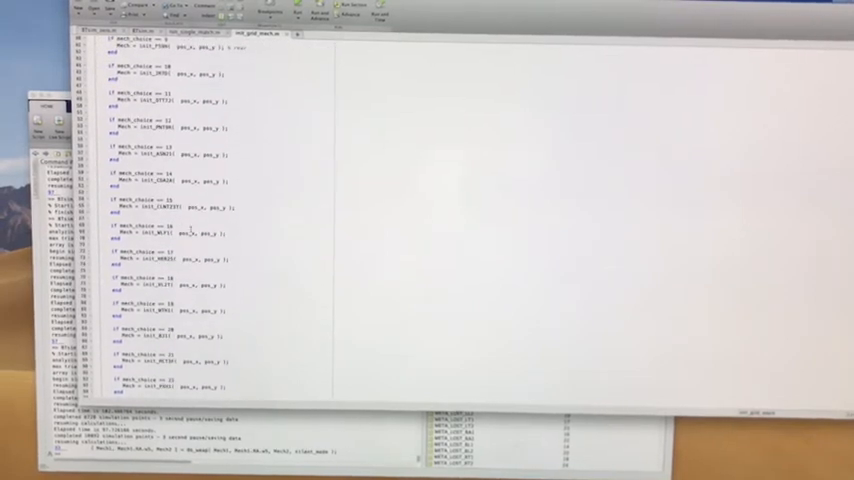
{"action": "scroll", "scroll_direction": "up", "scroll_amount": 3}
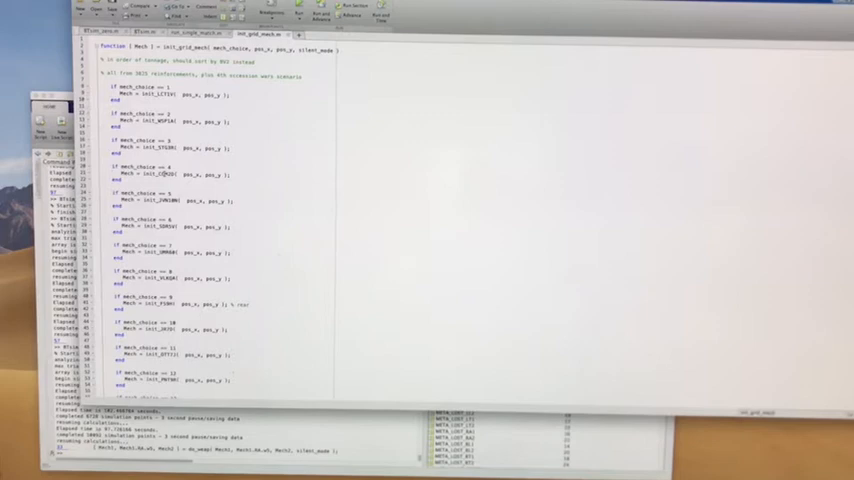
{"action": "scroll", "scroll_direction": "down", "scroll_amount": 3}
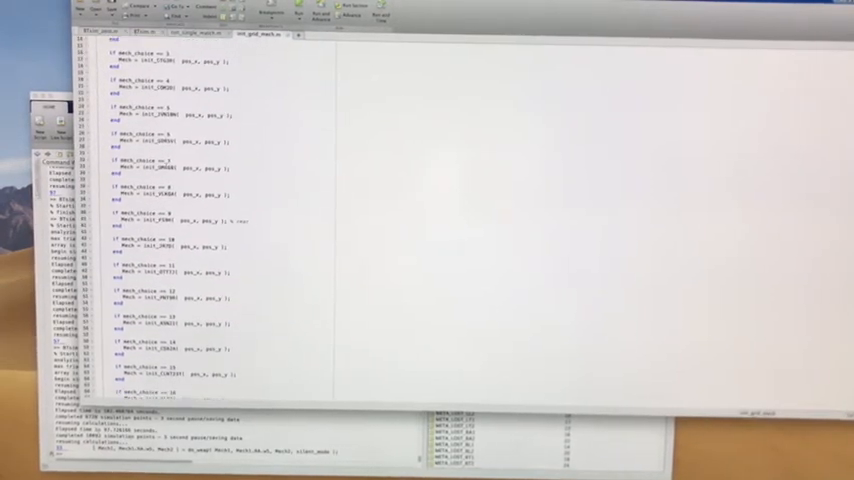
{"action": "scroll", "scroll_direction": "down", "scroll_amount": 3}
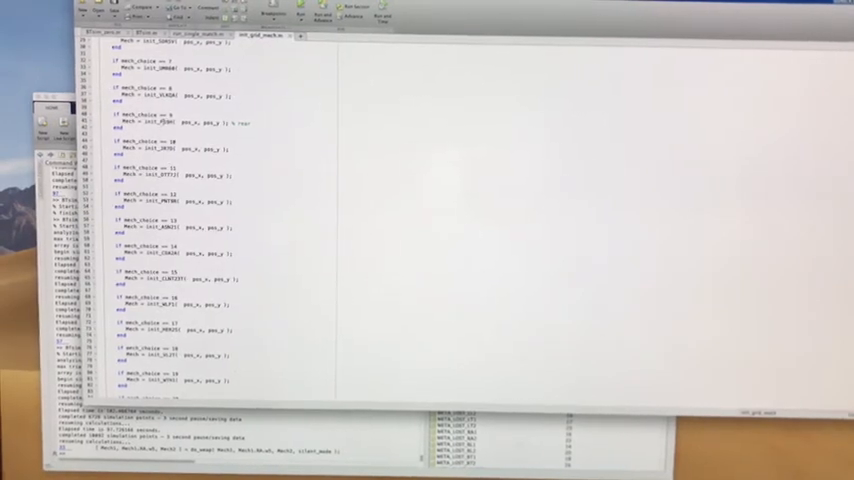
{"action": "left_click", "coordinate": [320, 36]}
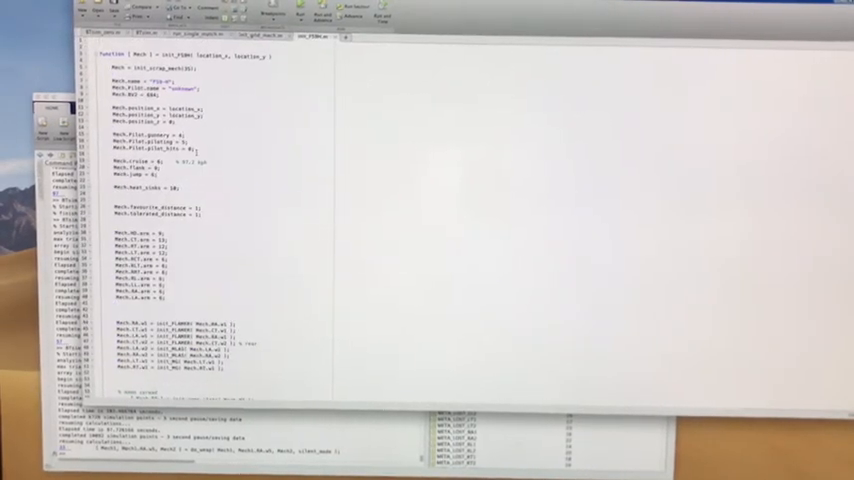
{"action": "scroll", "scroll_direction": "down", "scroll_amount": 3}
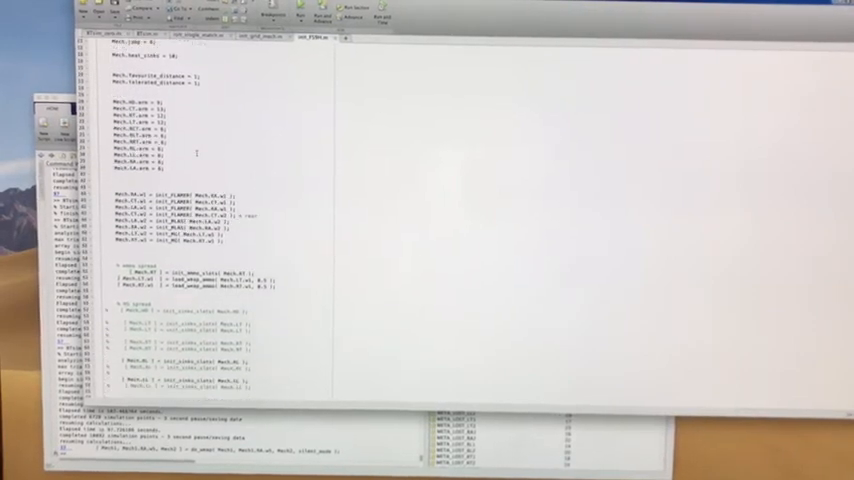
{"action": "scroll", "scroll_direction": "down", "scroll_amount": 3}
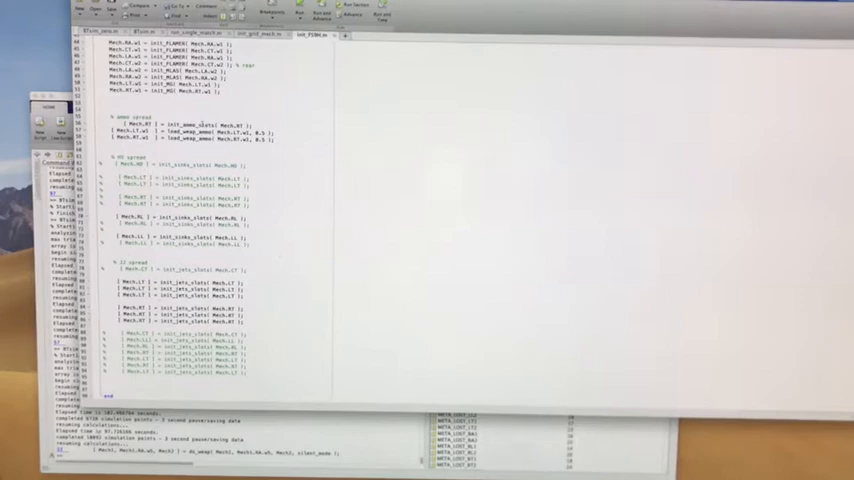
{"action": "scroll", "scroll_direction": "up", "scroll_amount": 3}
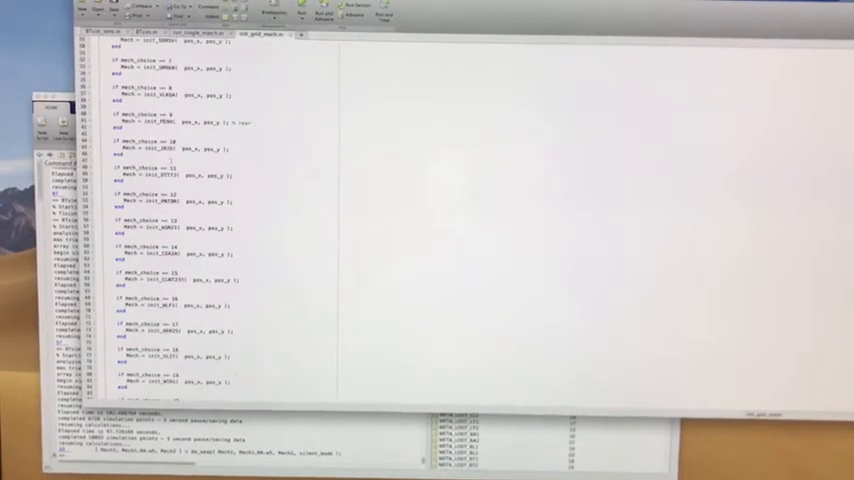
{"action": "scroll", "scroll_direction": "down", "scroll_amount": 3}
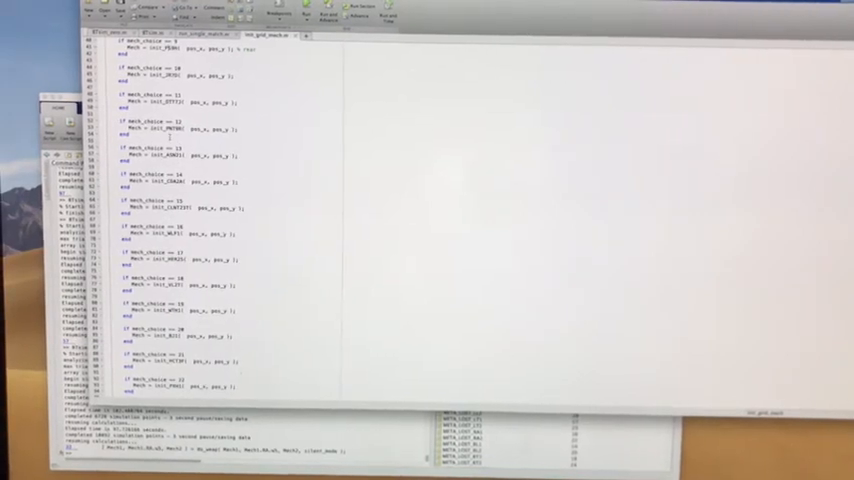
{"action": "scroll", "scroll_direction": "down", "scroll_amount": 3}
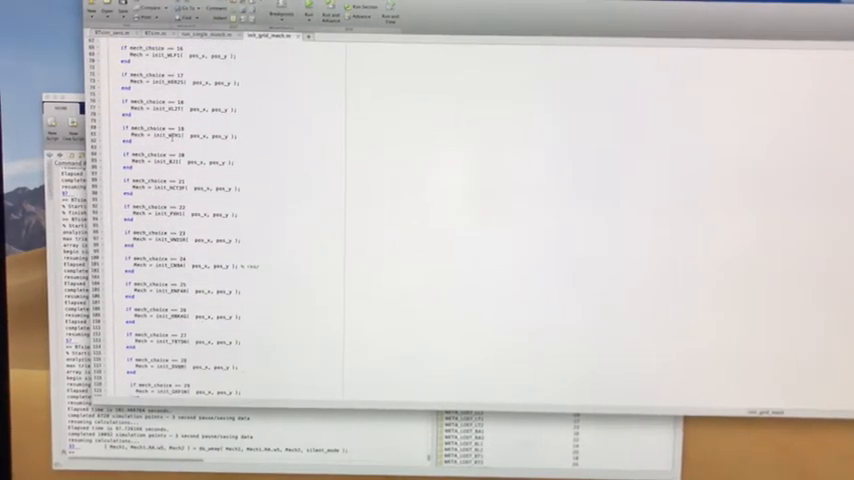
{"action": "scroll", "scroll_direction": "down", "scroll_amount": 3}
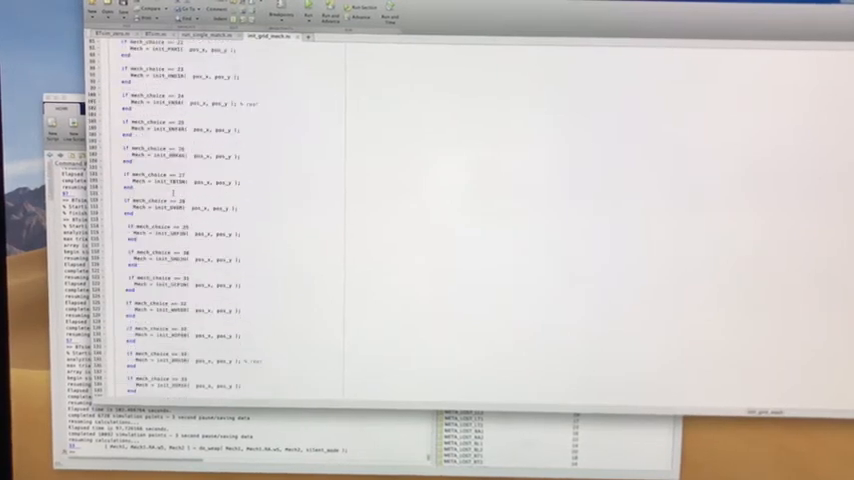
{"action": "scroll", "scroll_direction": "down", "scroll_amount": 3}
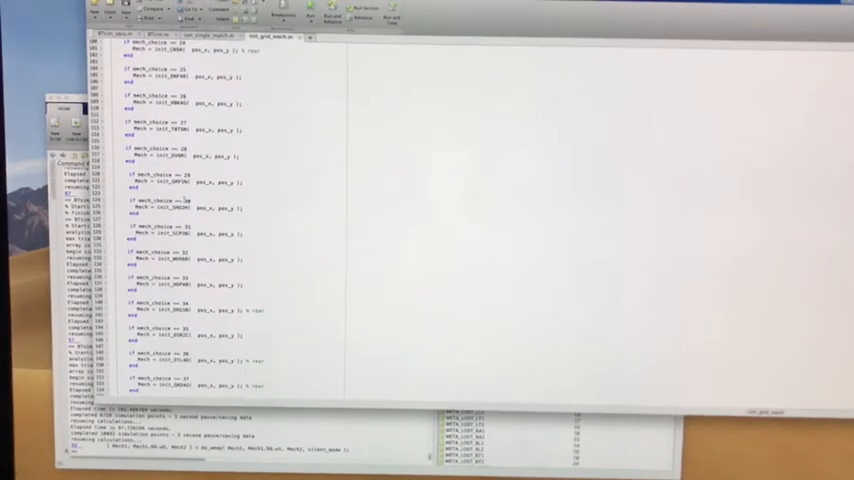
{"action": "scroll", "scroll_direction": "down", "scroll_amount": 3}
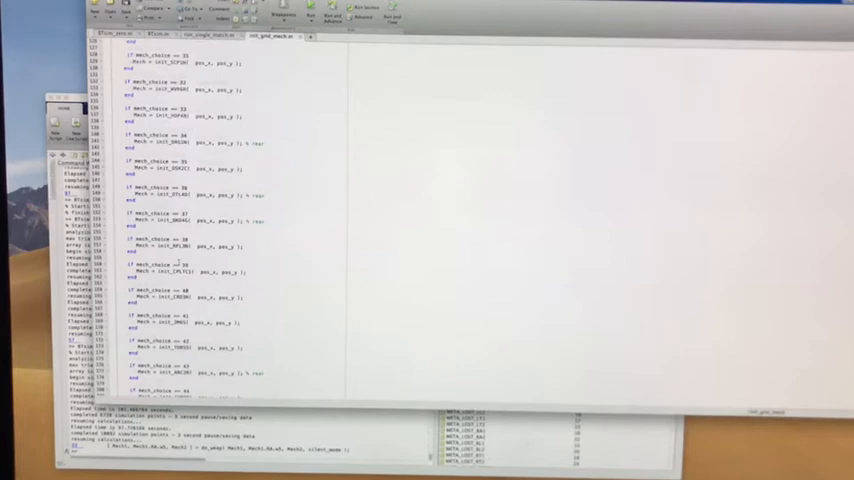
{"action": "scroll", "scroll_direction": "down", "scroll_amount": 3}
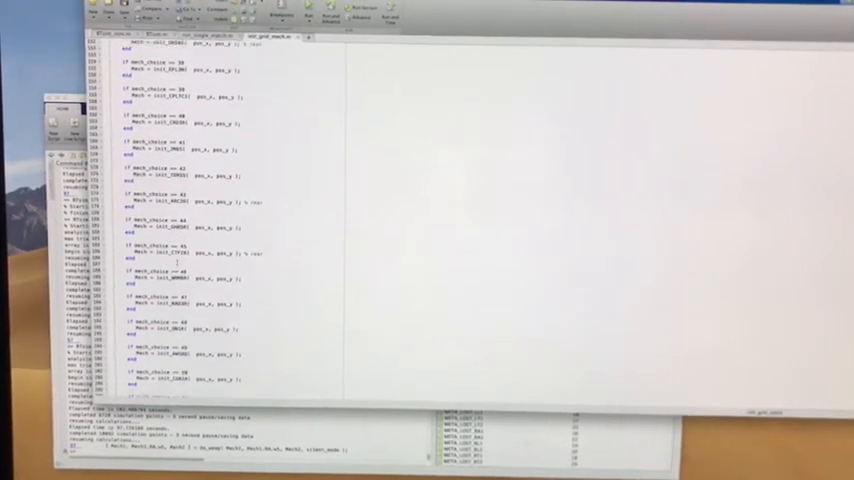
{"action": "scroll", "scroll_direction": "down", "scroll_amount": 3}
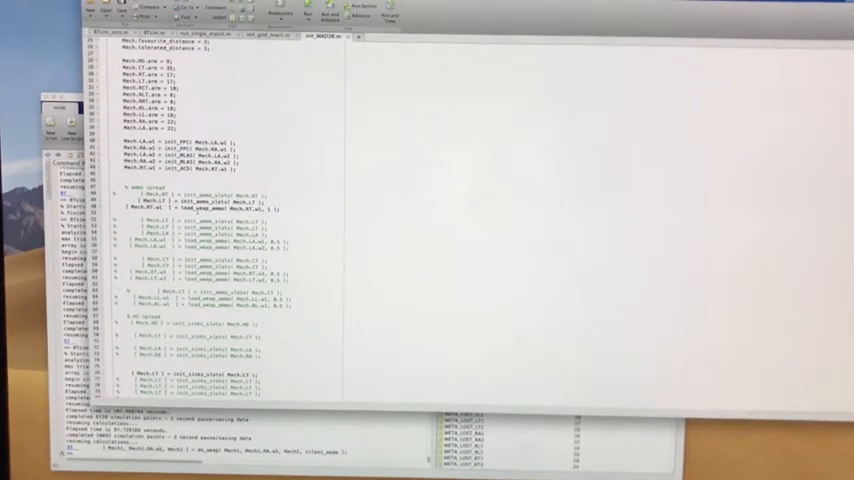
{"action": "scroll", "scroll_direction": "down", "scroll_amount": 3}
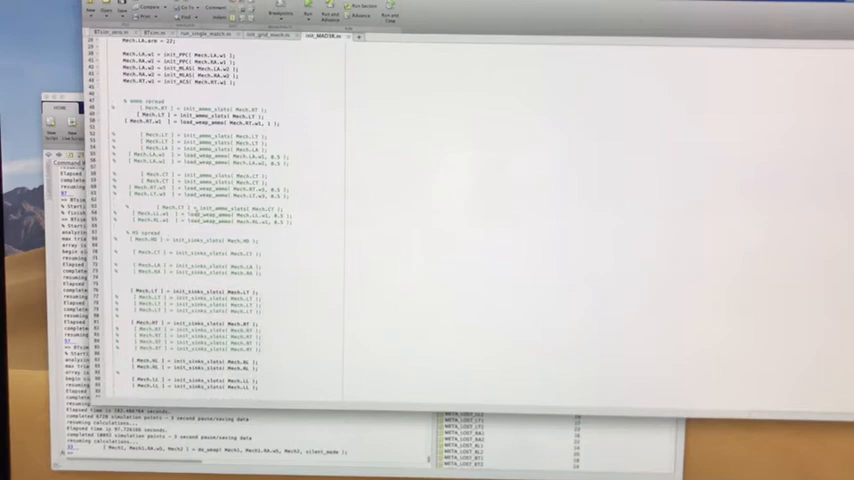
{"action": "scroll", "scroll_direction": "down", "scroll_amount": 3}
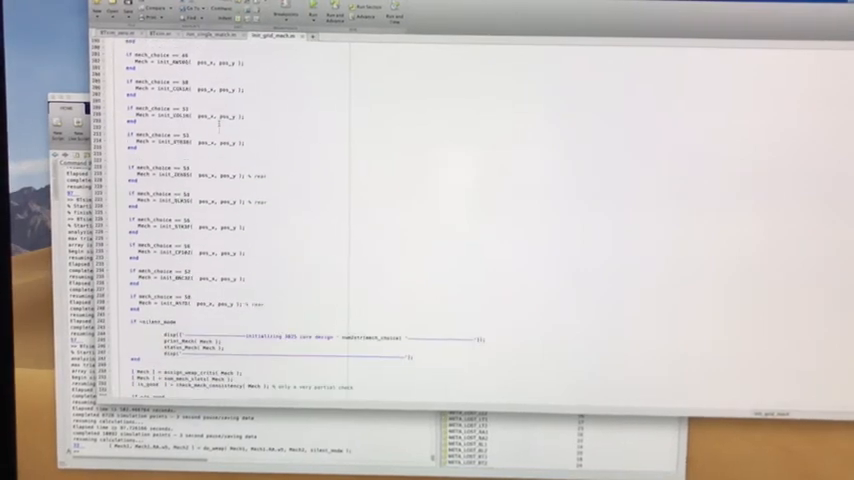
{"action": "scroll", "scroll_direction": "down", "scroll_amount": 3}
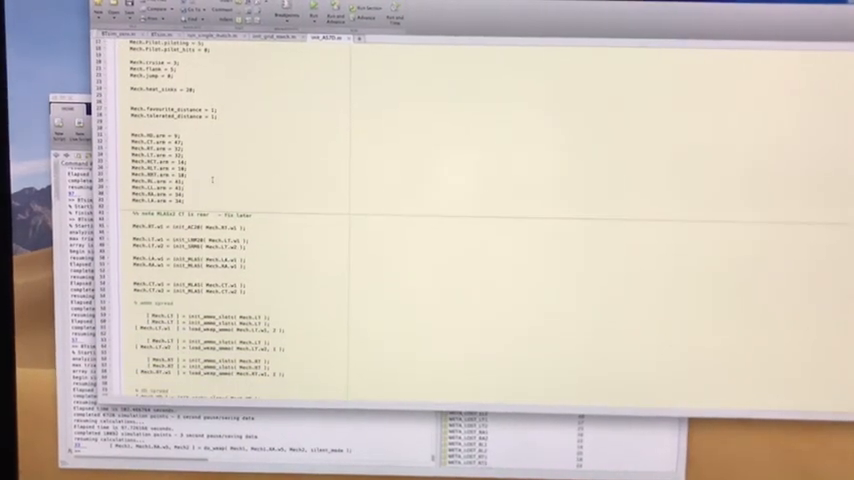
{"action": "scroll", "scroll_direction": "down", "scroll_amount": 3}
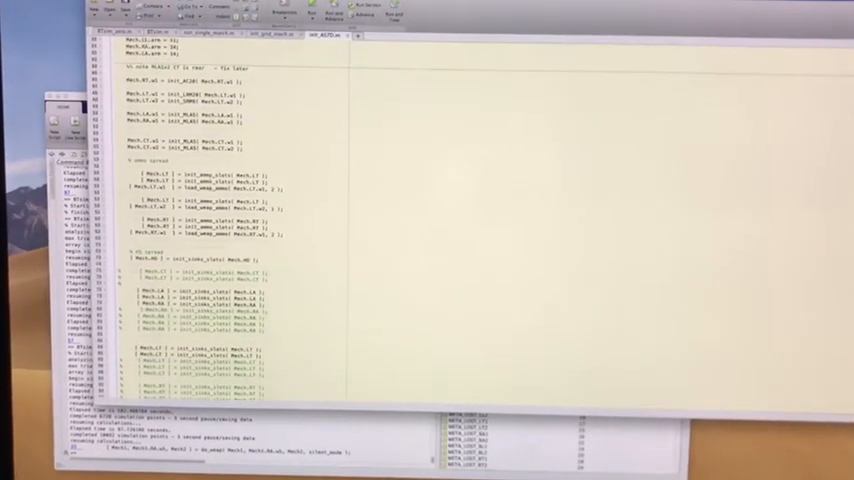
{"action": "scroll", "scroll_direction": "down", "scroll_amount": 3}
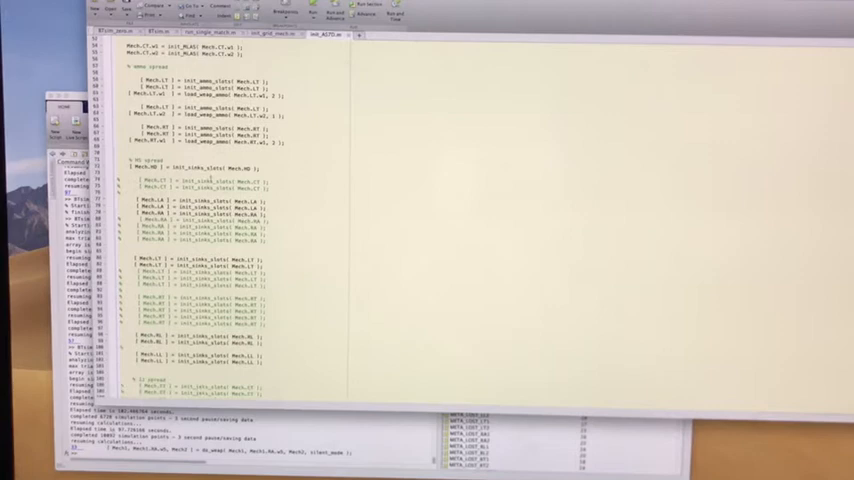
{"action": "scroll", "scroll_direction": "down", "scroll_amount": 3}
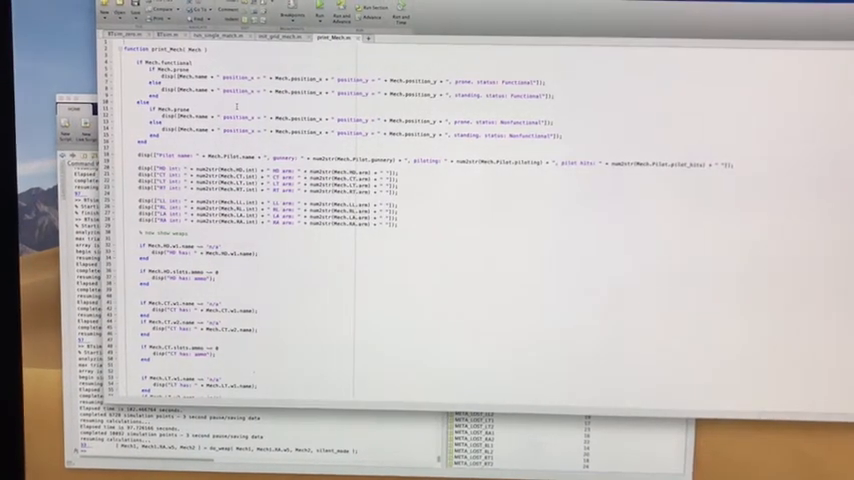
Scroll to a called function in the battle script and open its source file.
{"action": "scroll", "scroll_direction": "down", "scroll_amount": 3}
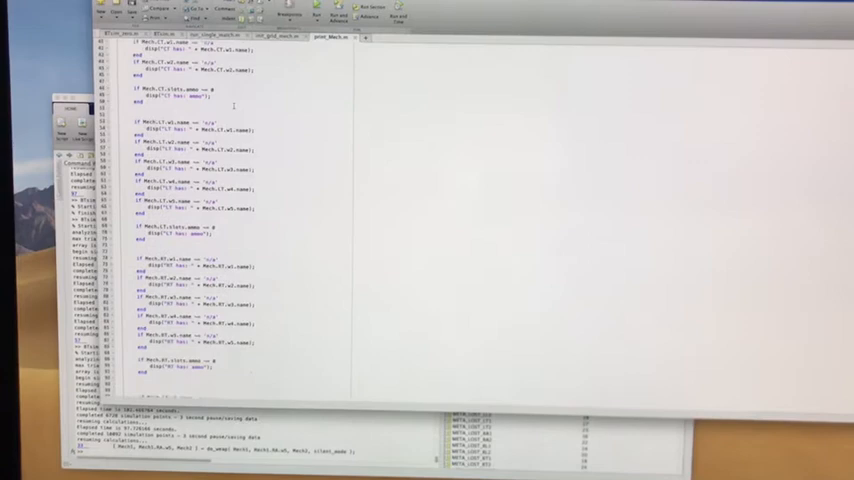
{"action": "scroll", "scroll_direction": "down", "scroll_amount": 3}
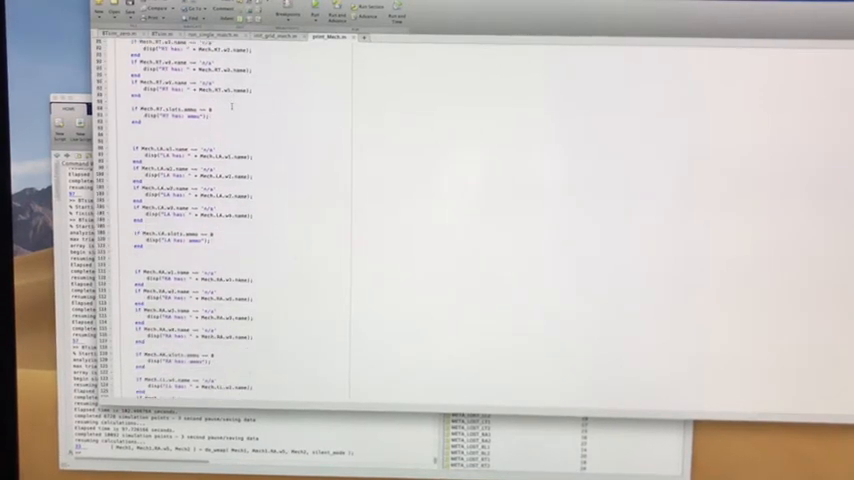
{"action": "scroll", "scroll_direction": "down", "scroll_amount": 3}
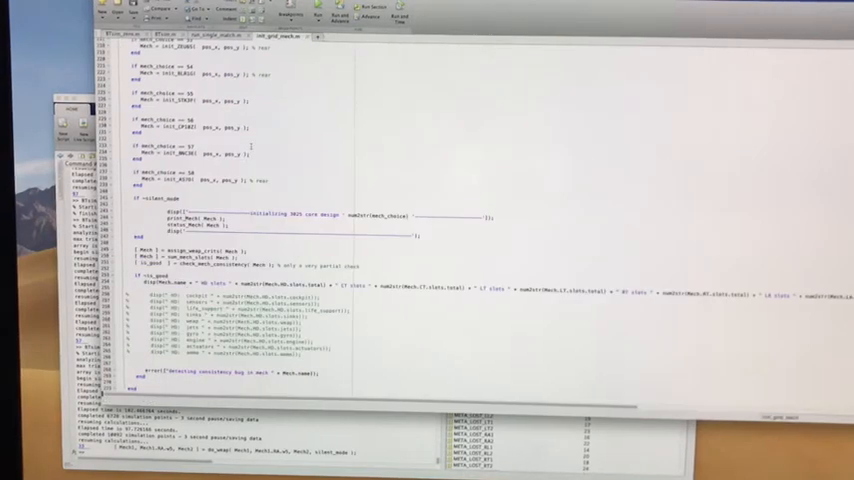
{"action": "right_click", "coordinate": [220, 230]}
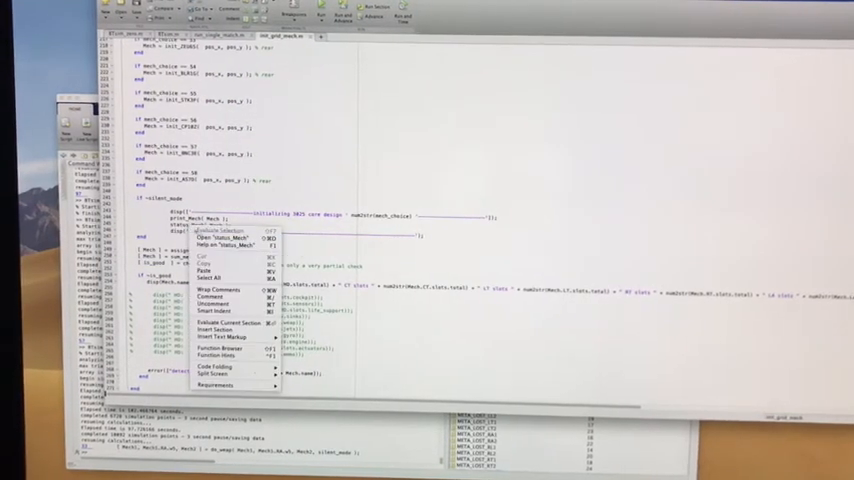
{"action": "left_click", "coordinate": [224, 236]}
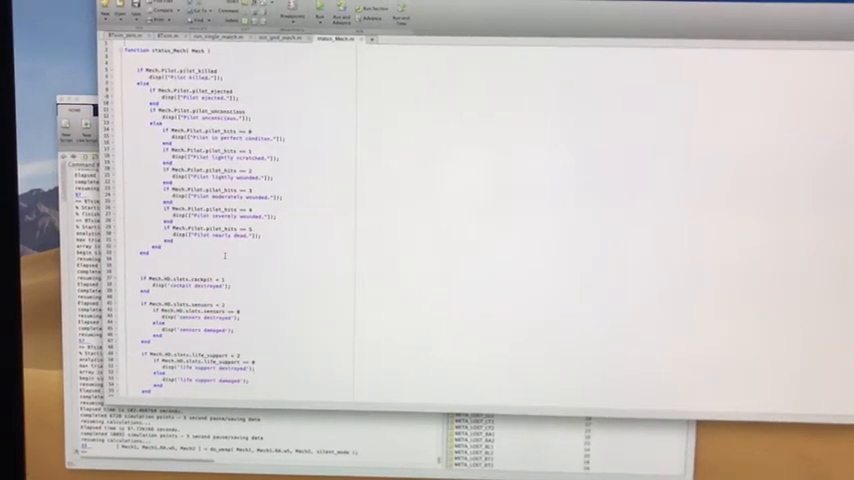
{"action": "scroll", "scroll_direction": "down", "scroll_amount": 3}
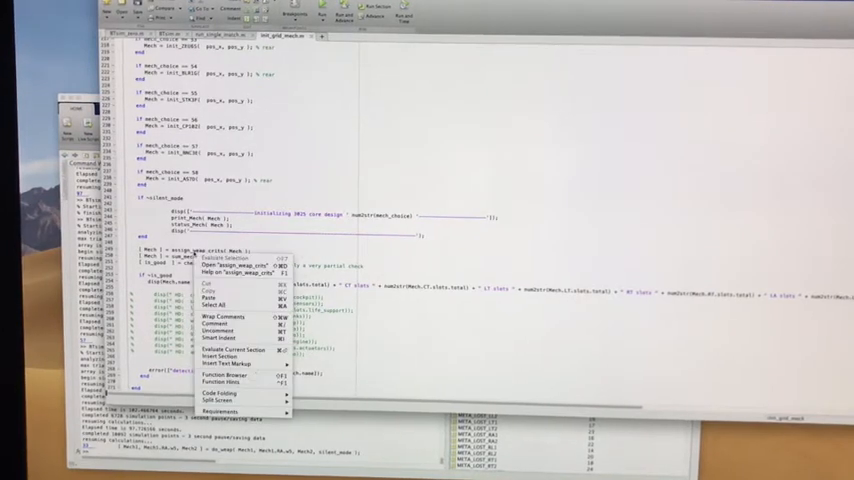
Open the weapon critical-slot assignment helper, then return to the main battle script.
{"action": "left_click", "coordinate": [224, 264]}
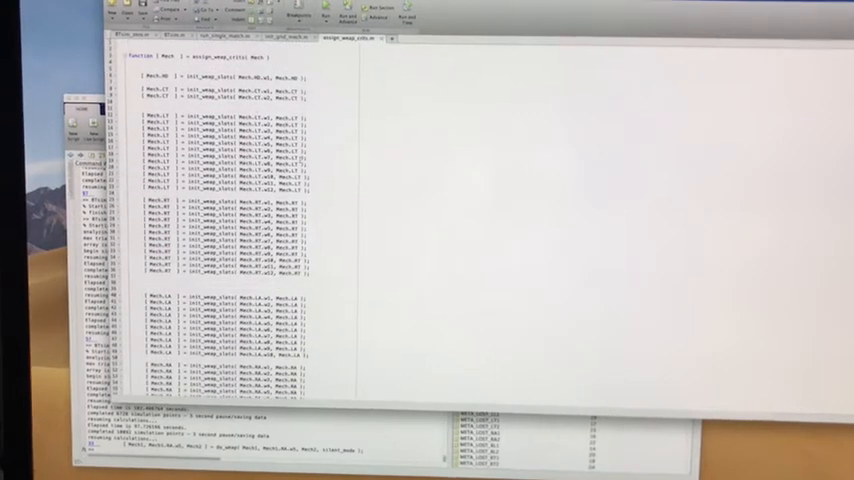
{"action": "right_click", "coordinate": [230, 90]}
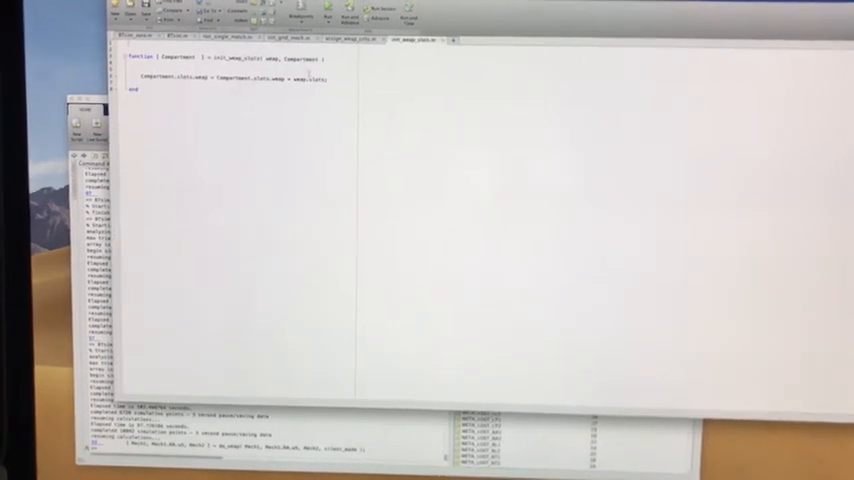
{"action": "left_click", "coordinate": [416, 40]}
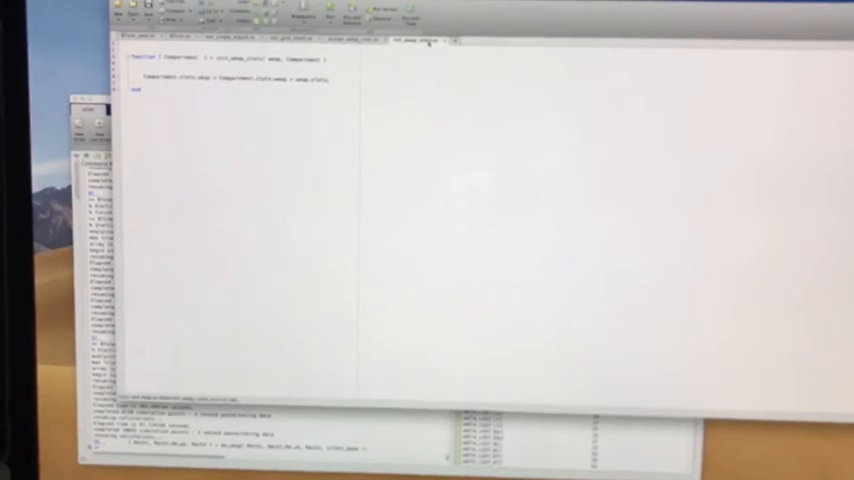
{"action": "left_click", "coordinate": [356, 38]}
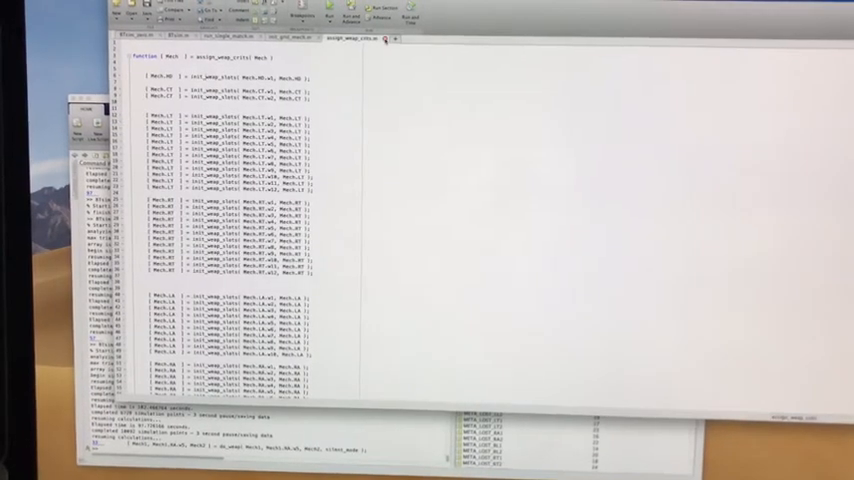
{"action": "left_click", "coordinate": [288, 36]}
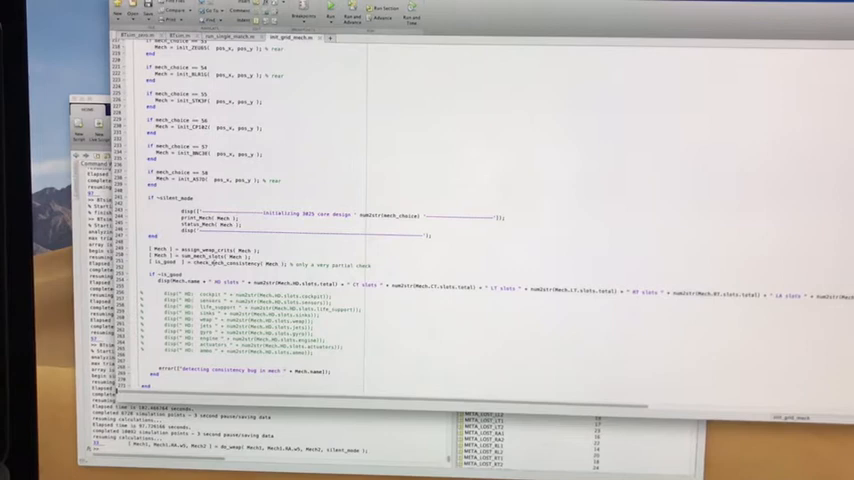
{"action": "right_click", "coordinate": [200, 270]}
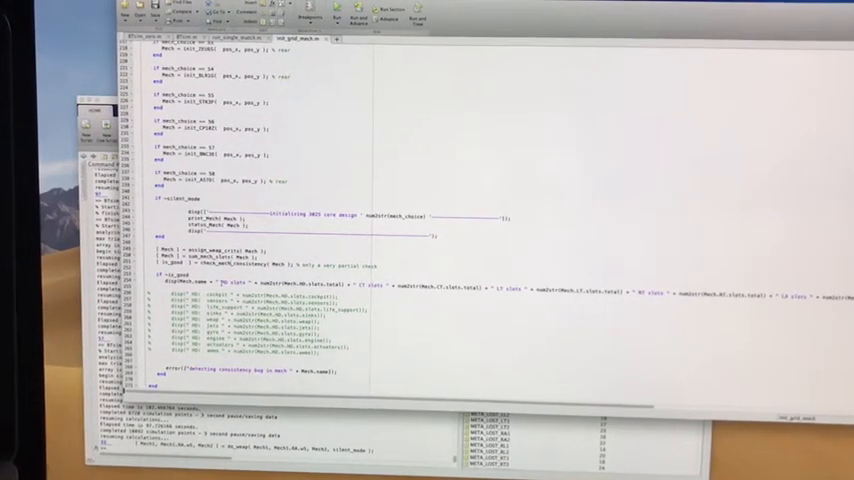
{"action": "scroll", "scroll_direction": "up", "scroll_amount": 3}
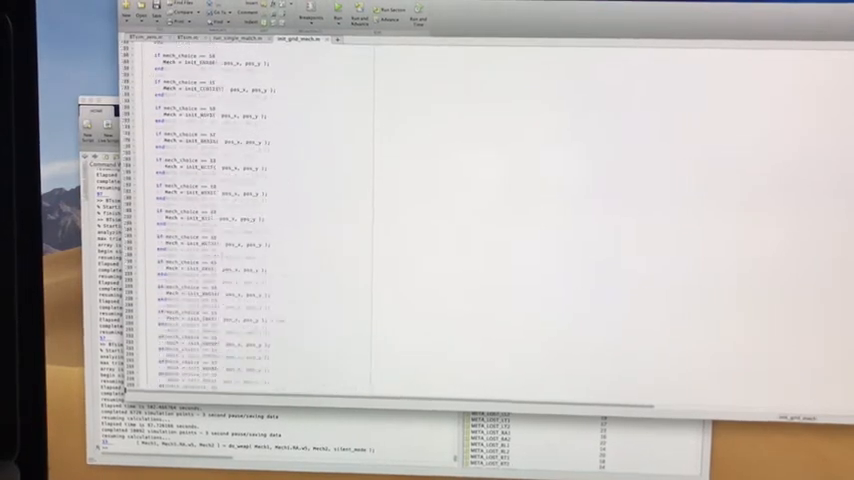
{"action": "scroll", "scroll_direction": "up", "scroll_amount": 3}
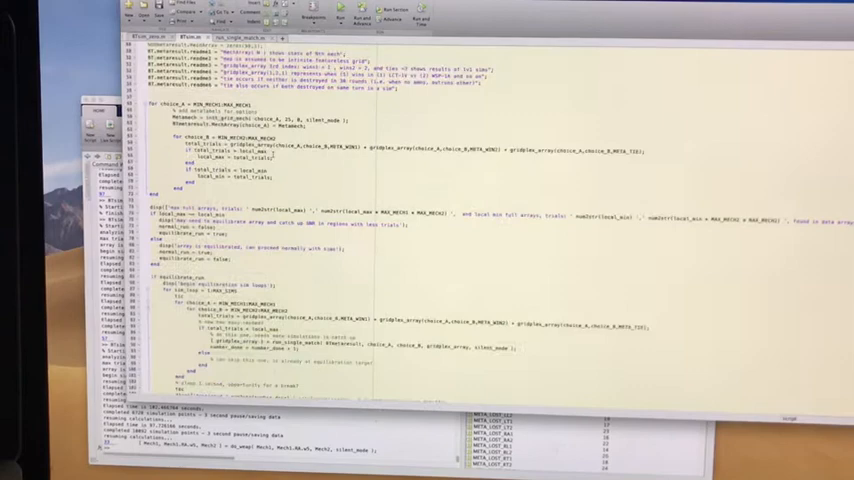
{"action": "scroll", "scroll_direction": "down", "scroll_amount": 3}
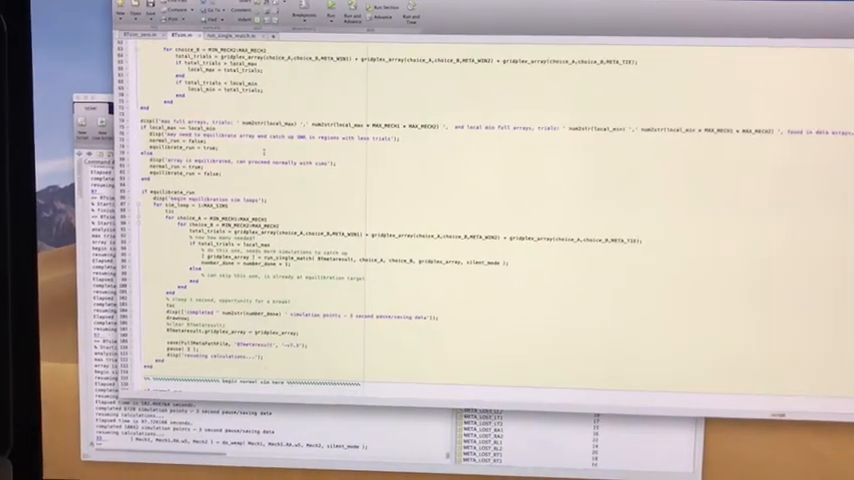
{"action": "scroll", "scroll_direction": "down", "scroll_amount": 3}
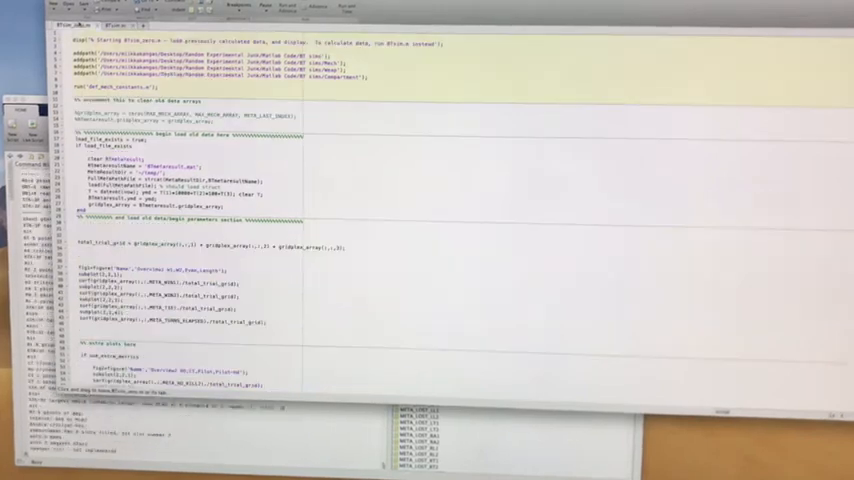
Scroll through the battle script before running the simulation.
{"action": "scroll", "scroll_direction": "up", "scroll_amount": 3}
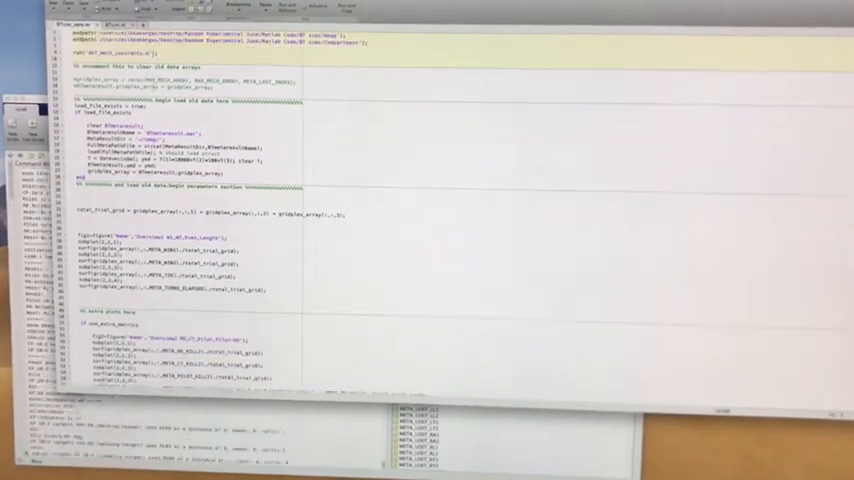
{"action": "scroll", "scroll_direction": "down", "scroll_amount": 3}
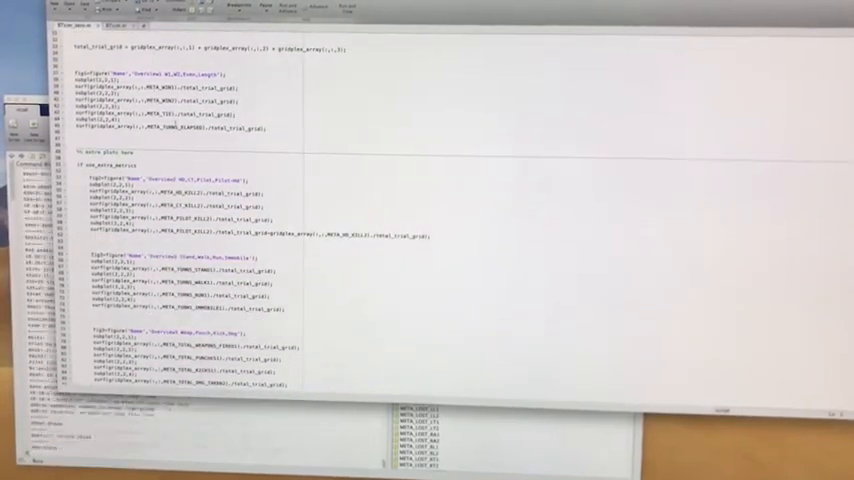
{"action": "scroll", "scroll_direction": "down", "scroll_amount": 3}
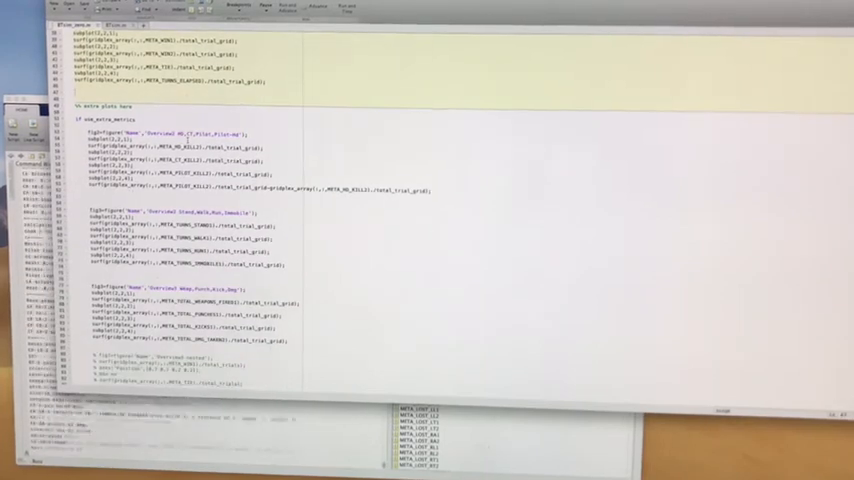
{"action": "scroll", "scroll_direction": "down", "scroll_amount": 3}
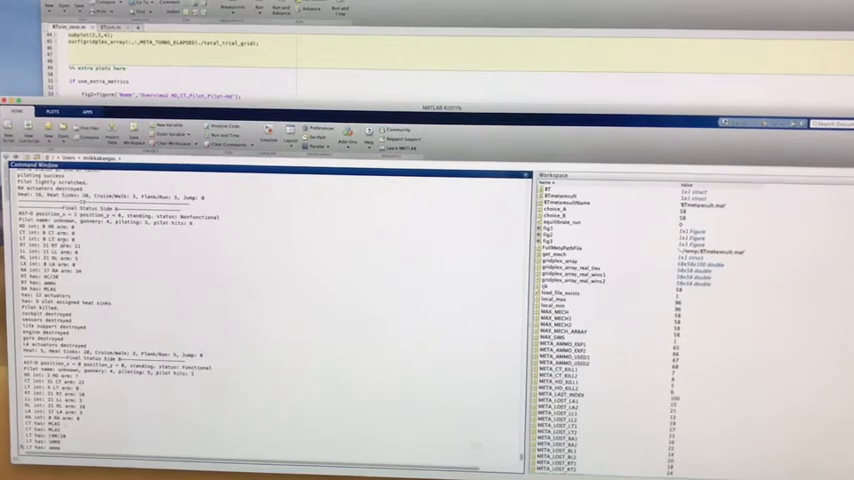
{"action": "scroll", "scroll_direction": "down", "scroll_amount": 3}
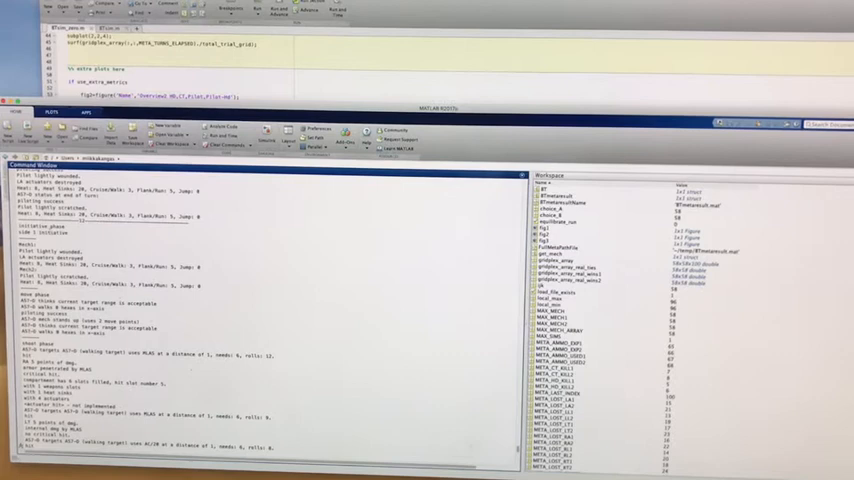
{"action": "scroll", "scroll_direction": "down", "scroll_amount": 3}
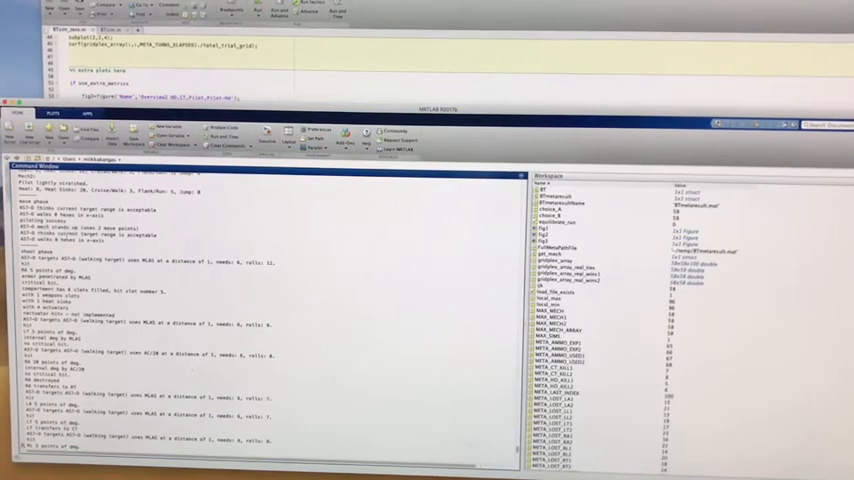
{"action": "scroll", "scroll_direction": "down", "scroll_amount": 3}
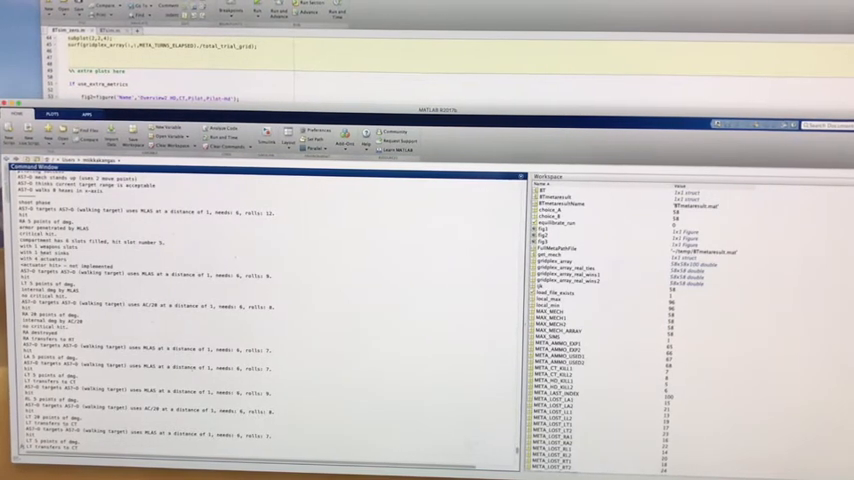
{"action": "scroll", "scroll_direction": "down", "scroll_amount": 3}
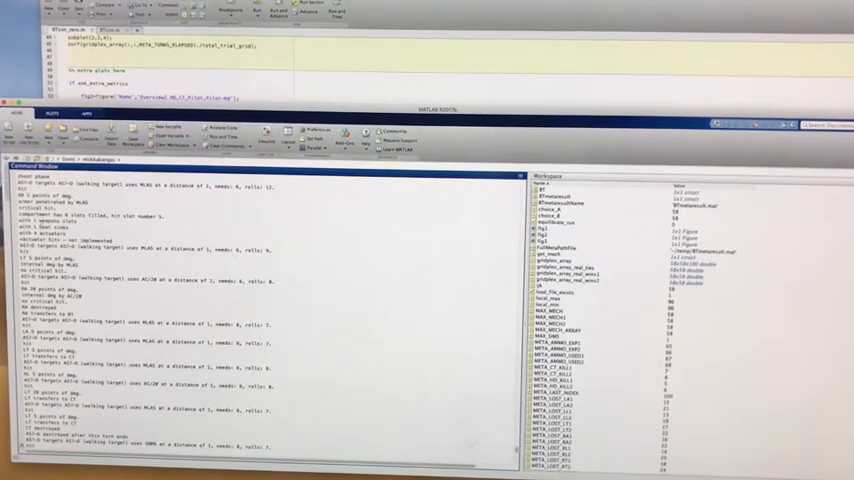
{"action": "scroll", "scroll_direction": "down", "scroll_amount": 3}
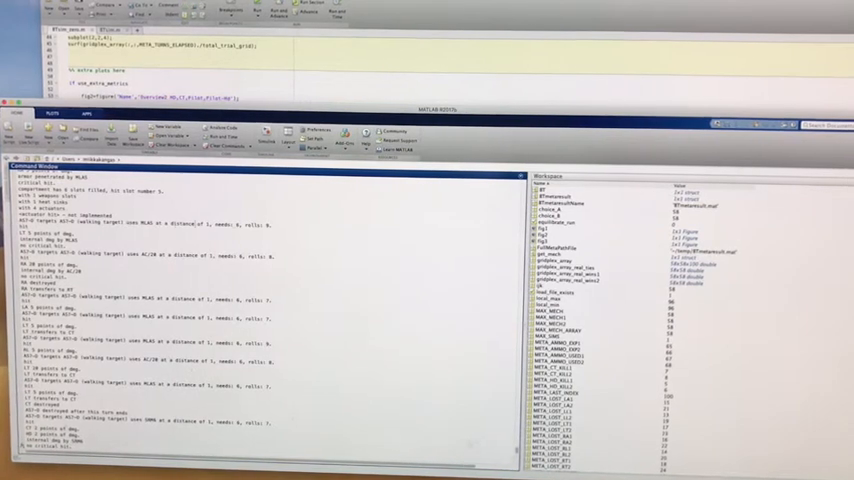
{"action": "scroll", "scroll_direction": "down", "scroll_amount": 3}
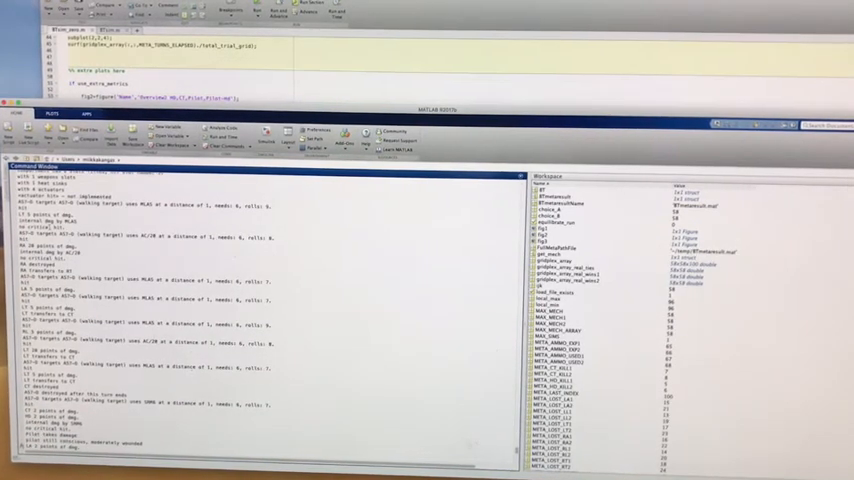
{"action": "scroll", "scroll_direction": "down", "scroll_amount": 3}
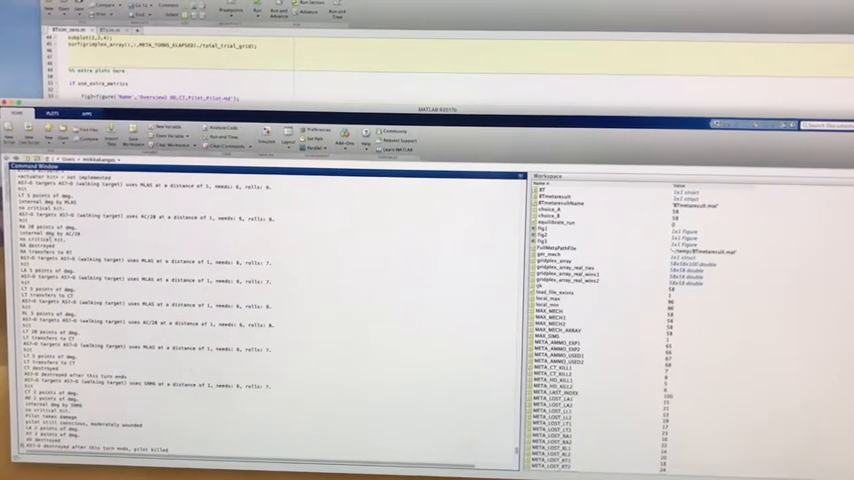
{"action": "scroll", "scroll_direction": "down", "scroll_amount": 3}
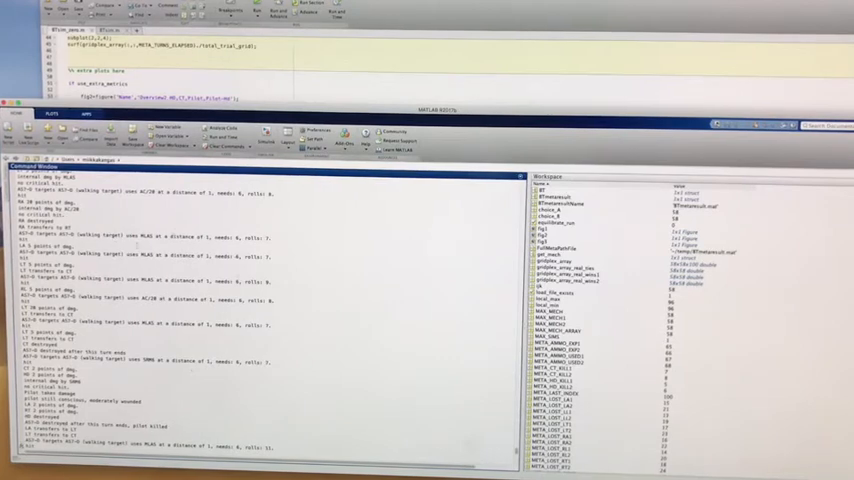
{"action": "scroll", "scroll_direction": "down", "scroll_amount": 3}
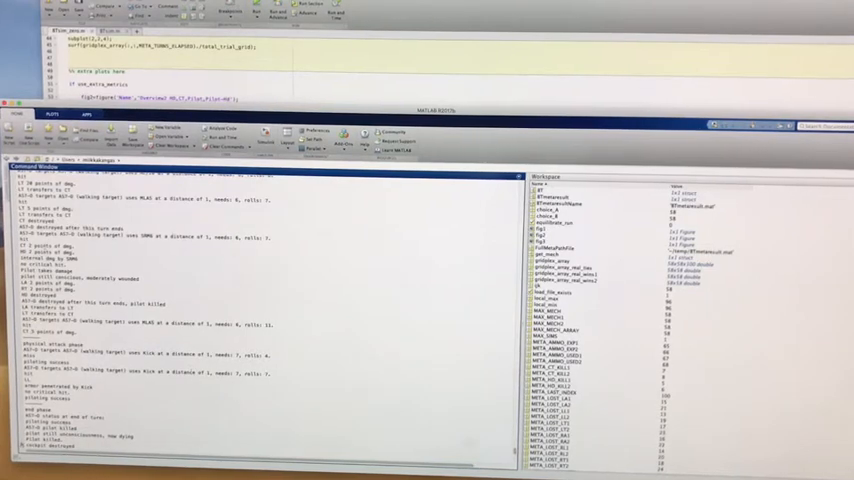
{"action": "scroll", "scroll_direction": "down", "scroll_amount": 3}
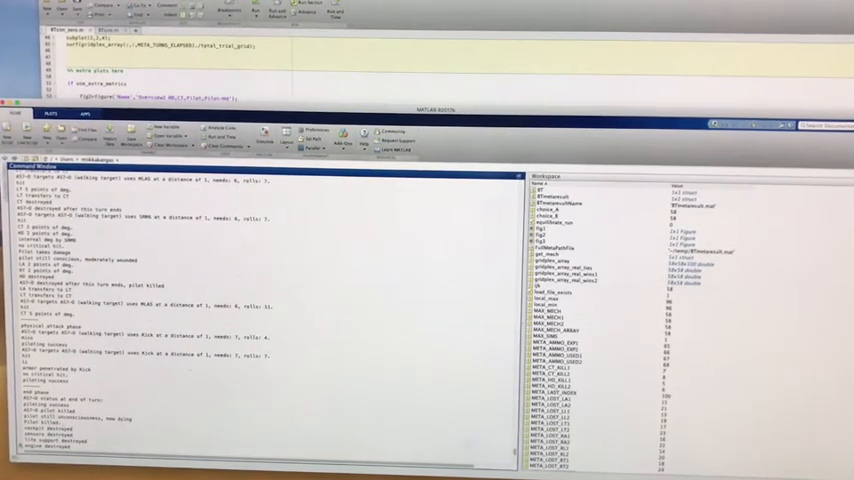
{"action": "scroll", "scroll_direction": "down", "scroll_amount": 3}
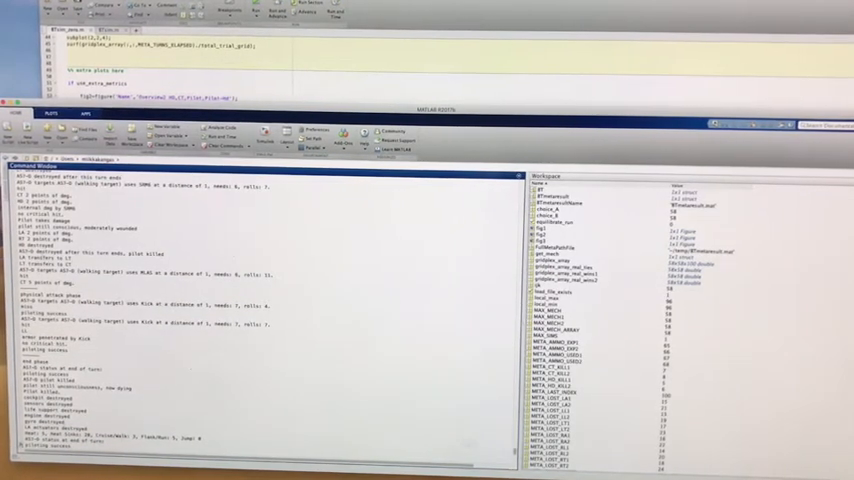
{"action": "scroll", "scroll_direction": "down", "scroll_amount": 3}
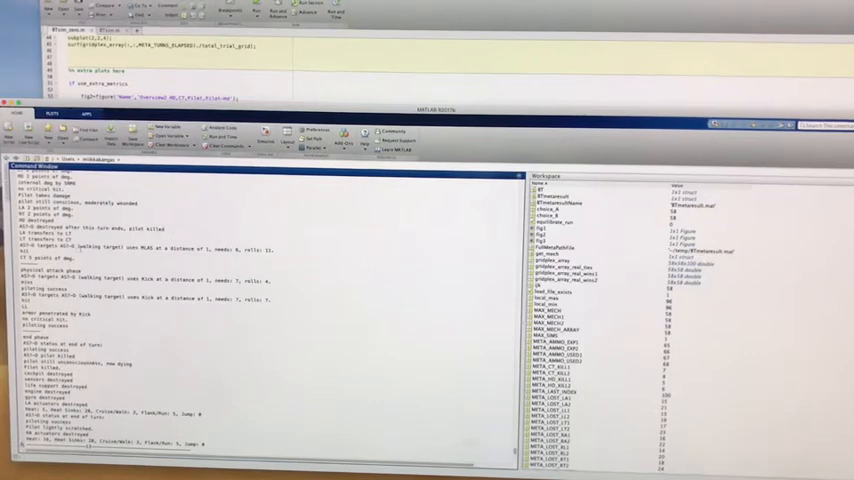
{"action": "scroll", "scroll_direction": "down", "scroll_amount": 3}
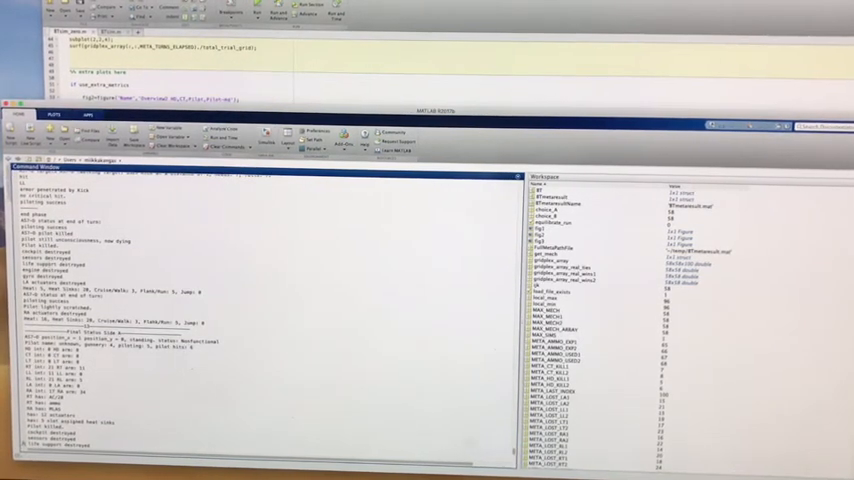
{"action": "scroll", "scroll_direction": "down", "scroll_amount": 3}
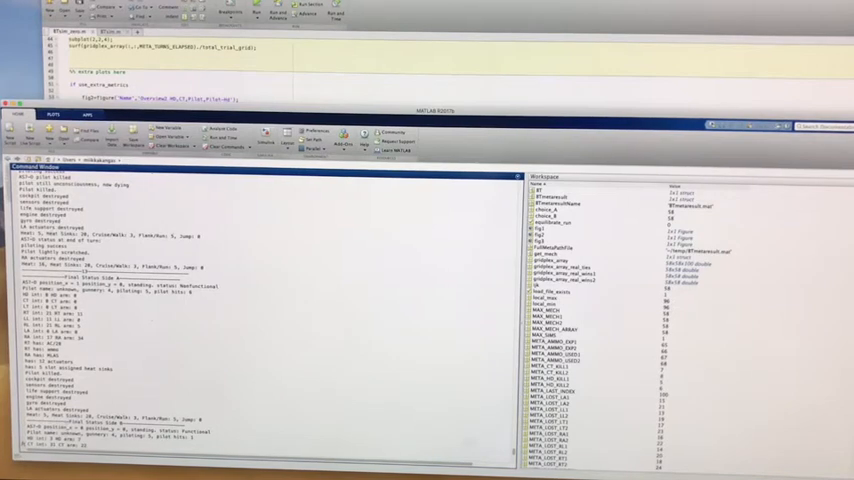
{"action": "scroll", "scroll_direction": "down", "scroll_amount": 3}
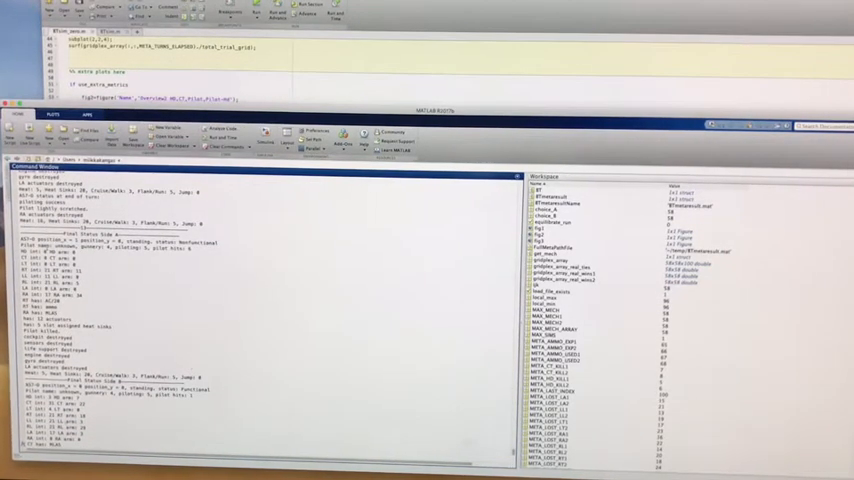
{"action": "scroll", "scroll_direction": "down", "scroll_amount": 3}
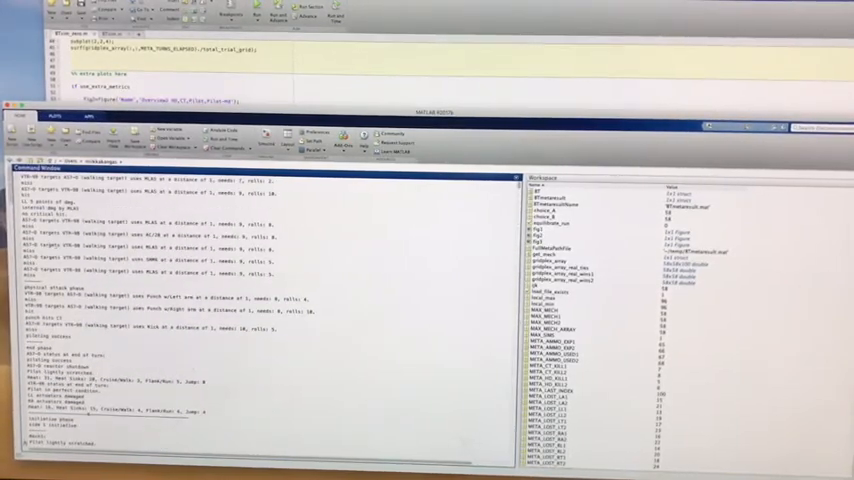
{"action": "scroll", "scroll_direction": "down", "scroll_amount": 3}
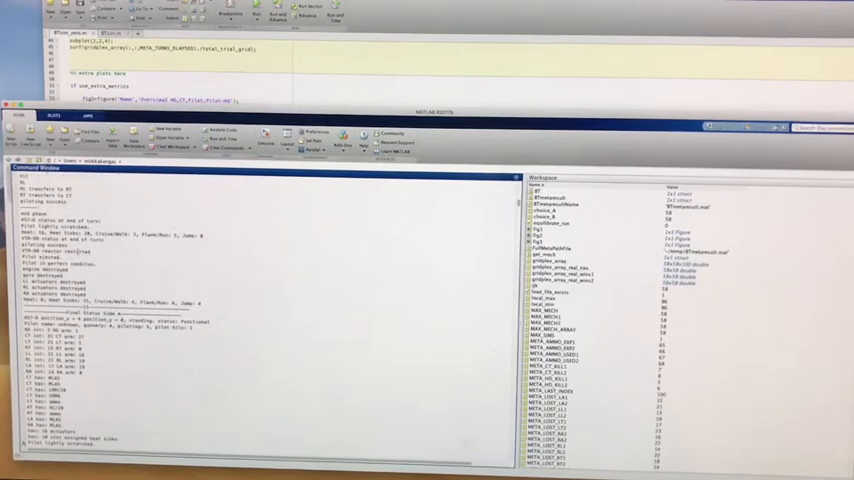
{"action": "scroll", "scroll_direction": "down", "scroll_amount": 3}
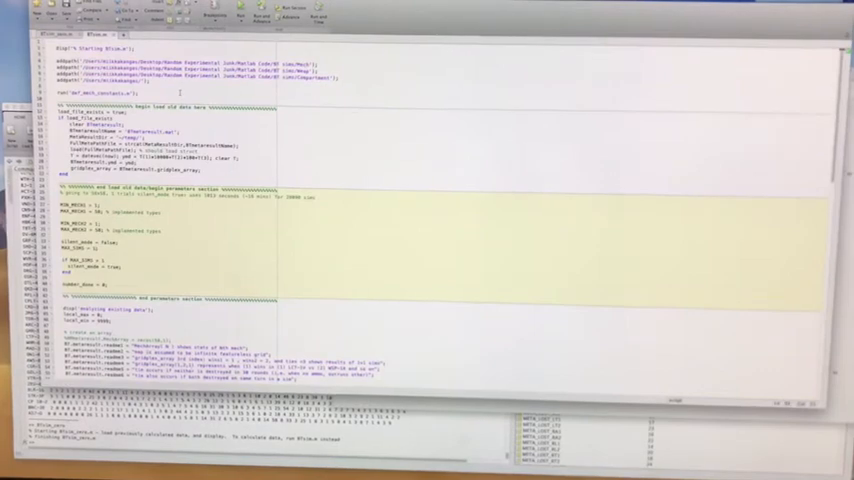
Scroll through the mech-choice file's numbered selection cases.
{"action": "scroll", "scroll_direction": "down", "scroll_amount": 3}
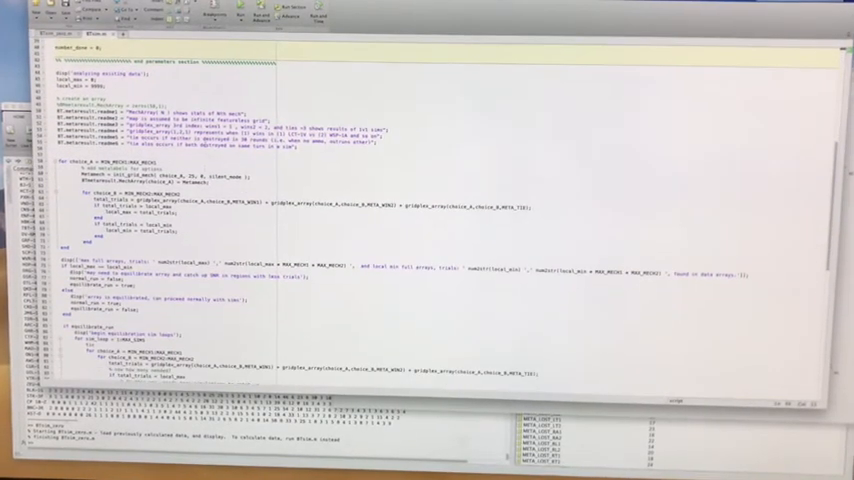
{"action": "scroll", "scroll_direction": "up", "scroll_amount": 3}
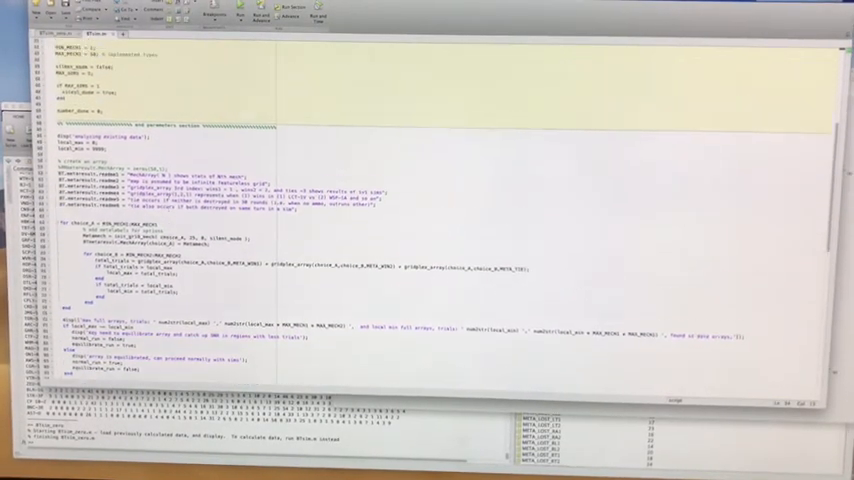
{"action": "scroll", "scroll_direction": "up", "scroll_amount": 3}
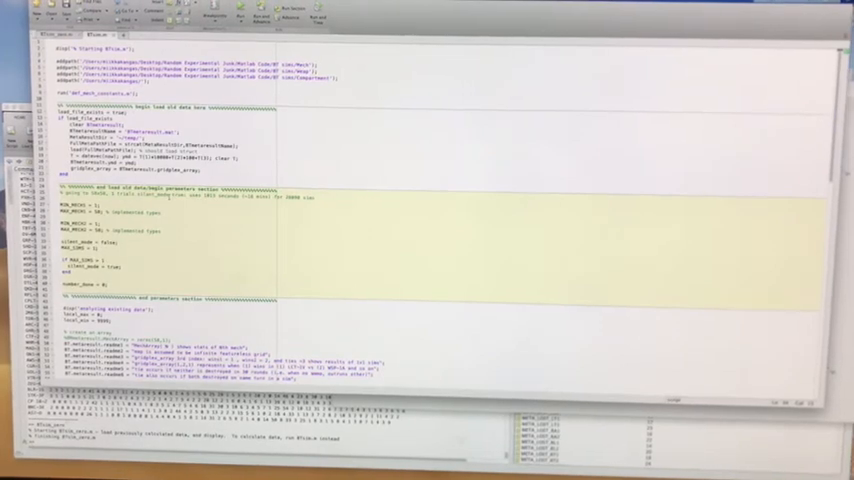
{"action": "scroll", "scroll_direction": "down", "scroll_amount": 3}
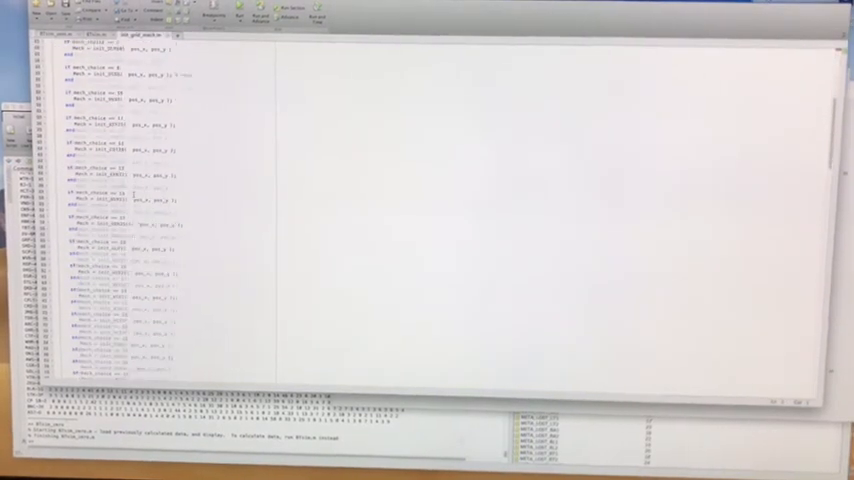
{"action": "scroll", "scroll_direction": "down", "scroll_amount": 3}
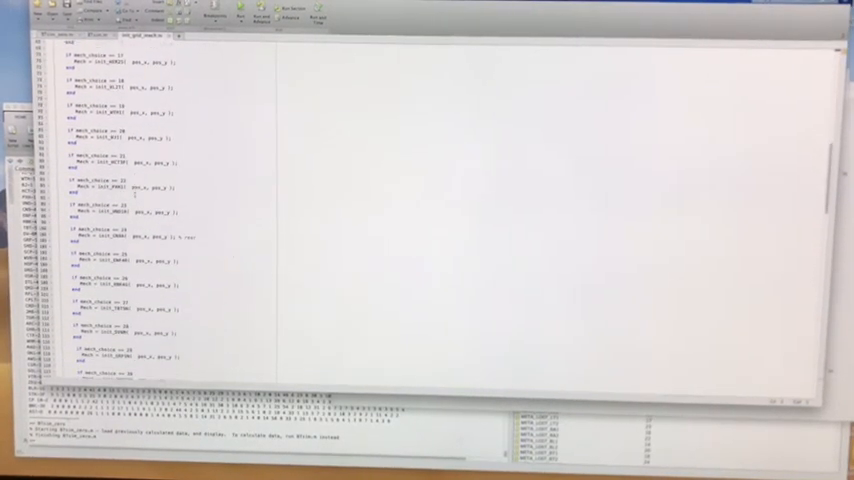
Scroll on to the mech setup function's stat and armour assignments.
{"action": "scroll", "scroll_direction": "down", "scroll_amount": 3}
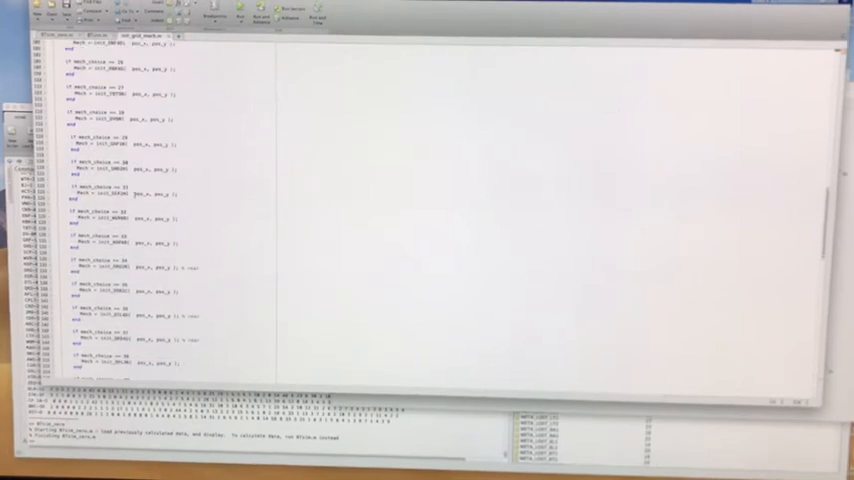
{"action": "scroll", "scroll_direction": "down", "scroll_amount": 3}
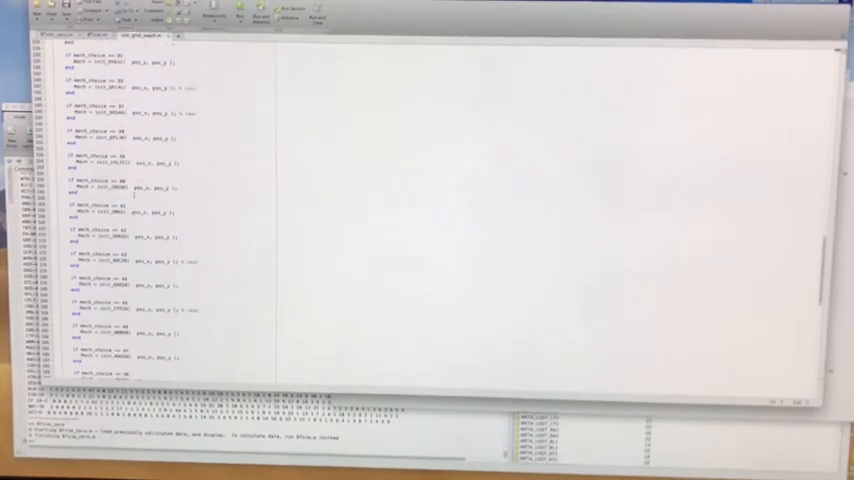
{"action": "scroll", "scroll_direction": "down", "scroll_amount": 3}
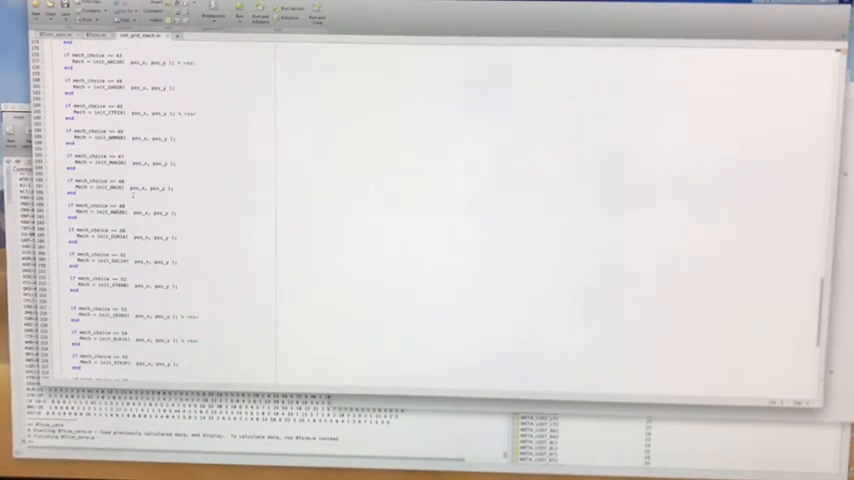
{"action": "scroll", "scroll_direction": "down", "scroll_amount": 3}
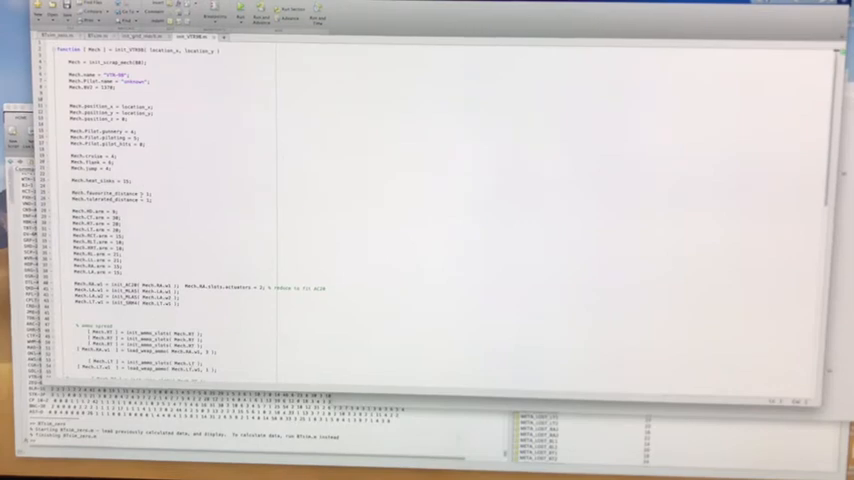
{"action": "scroll", "scroll_direction": "down", "scroll_amount": 3}
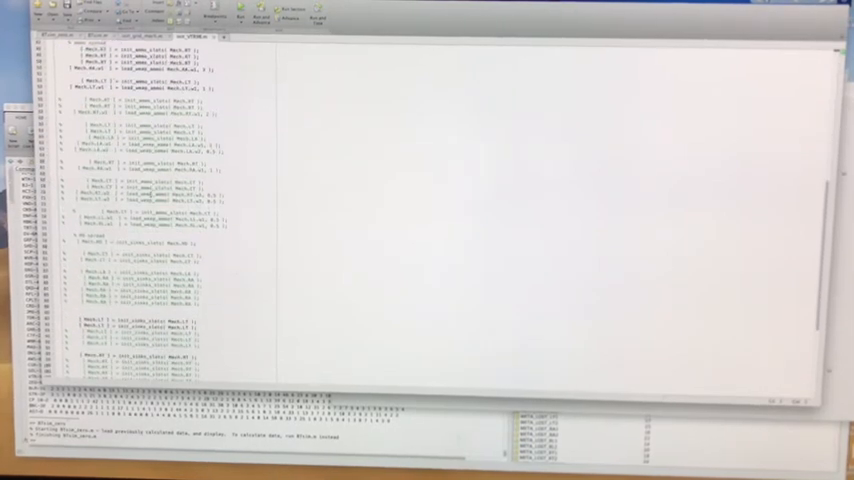